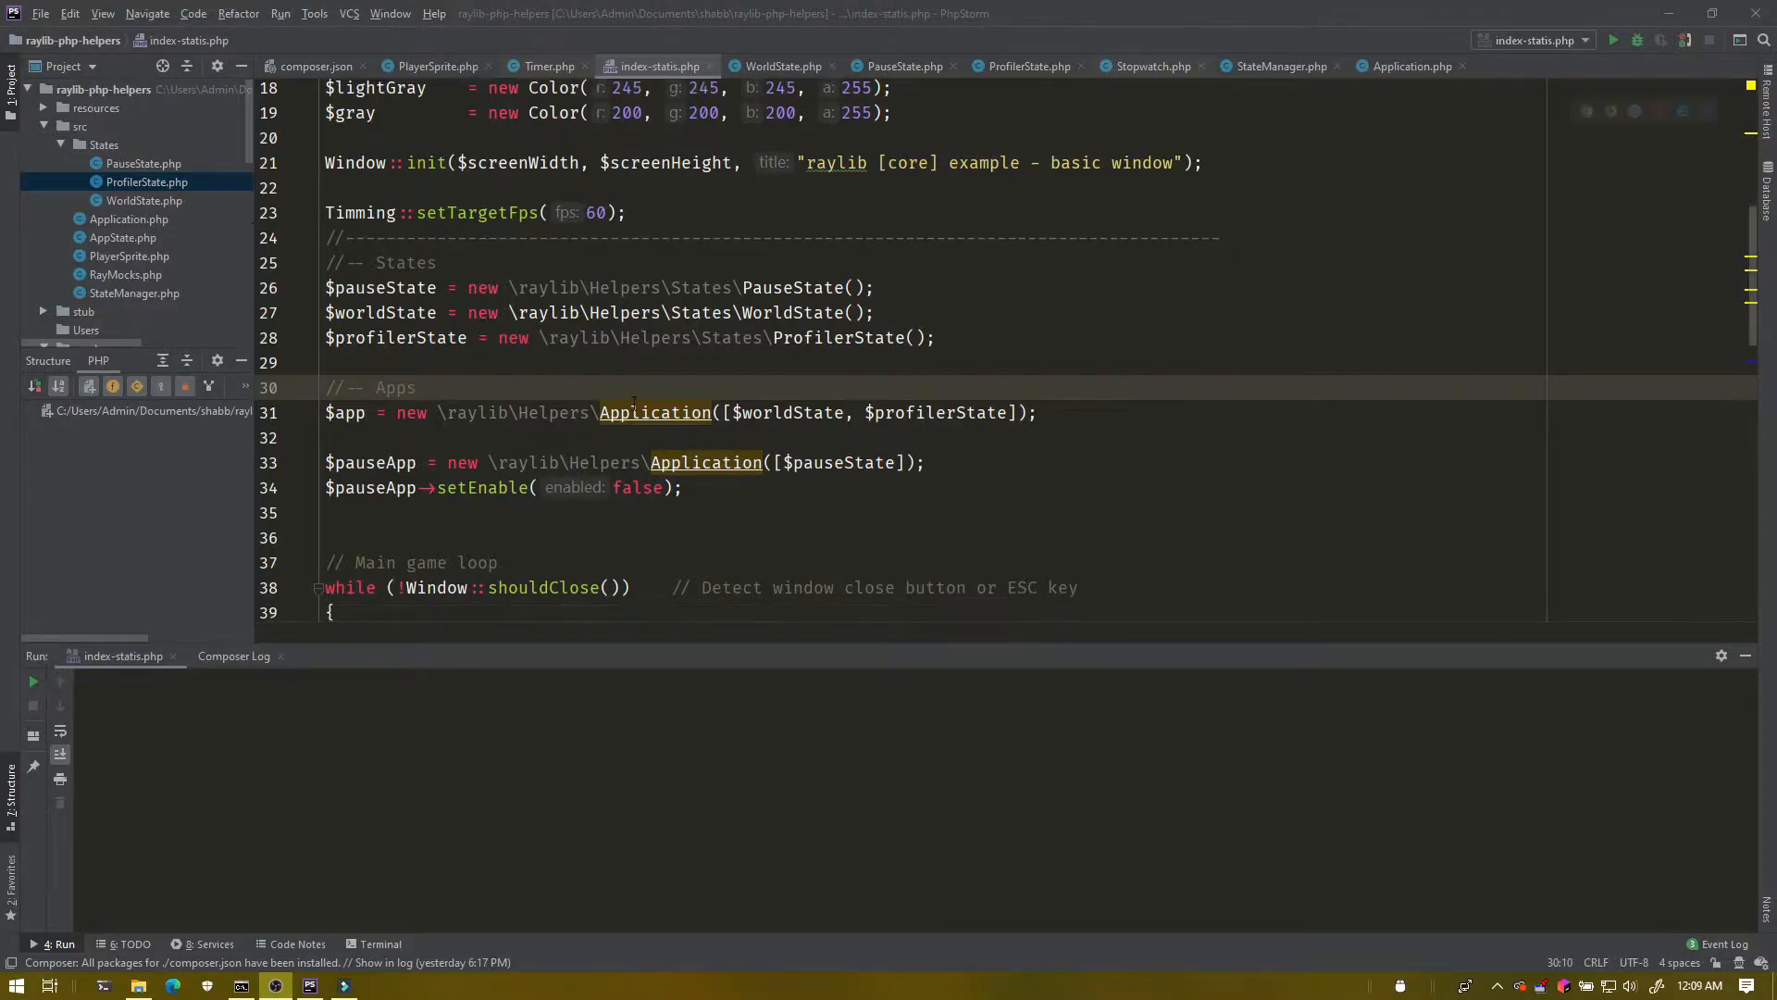
# Review the setPause and setSpeed key handlers in the main loop, then run index-statis.php.
pyautogui.scroll(-3)
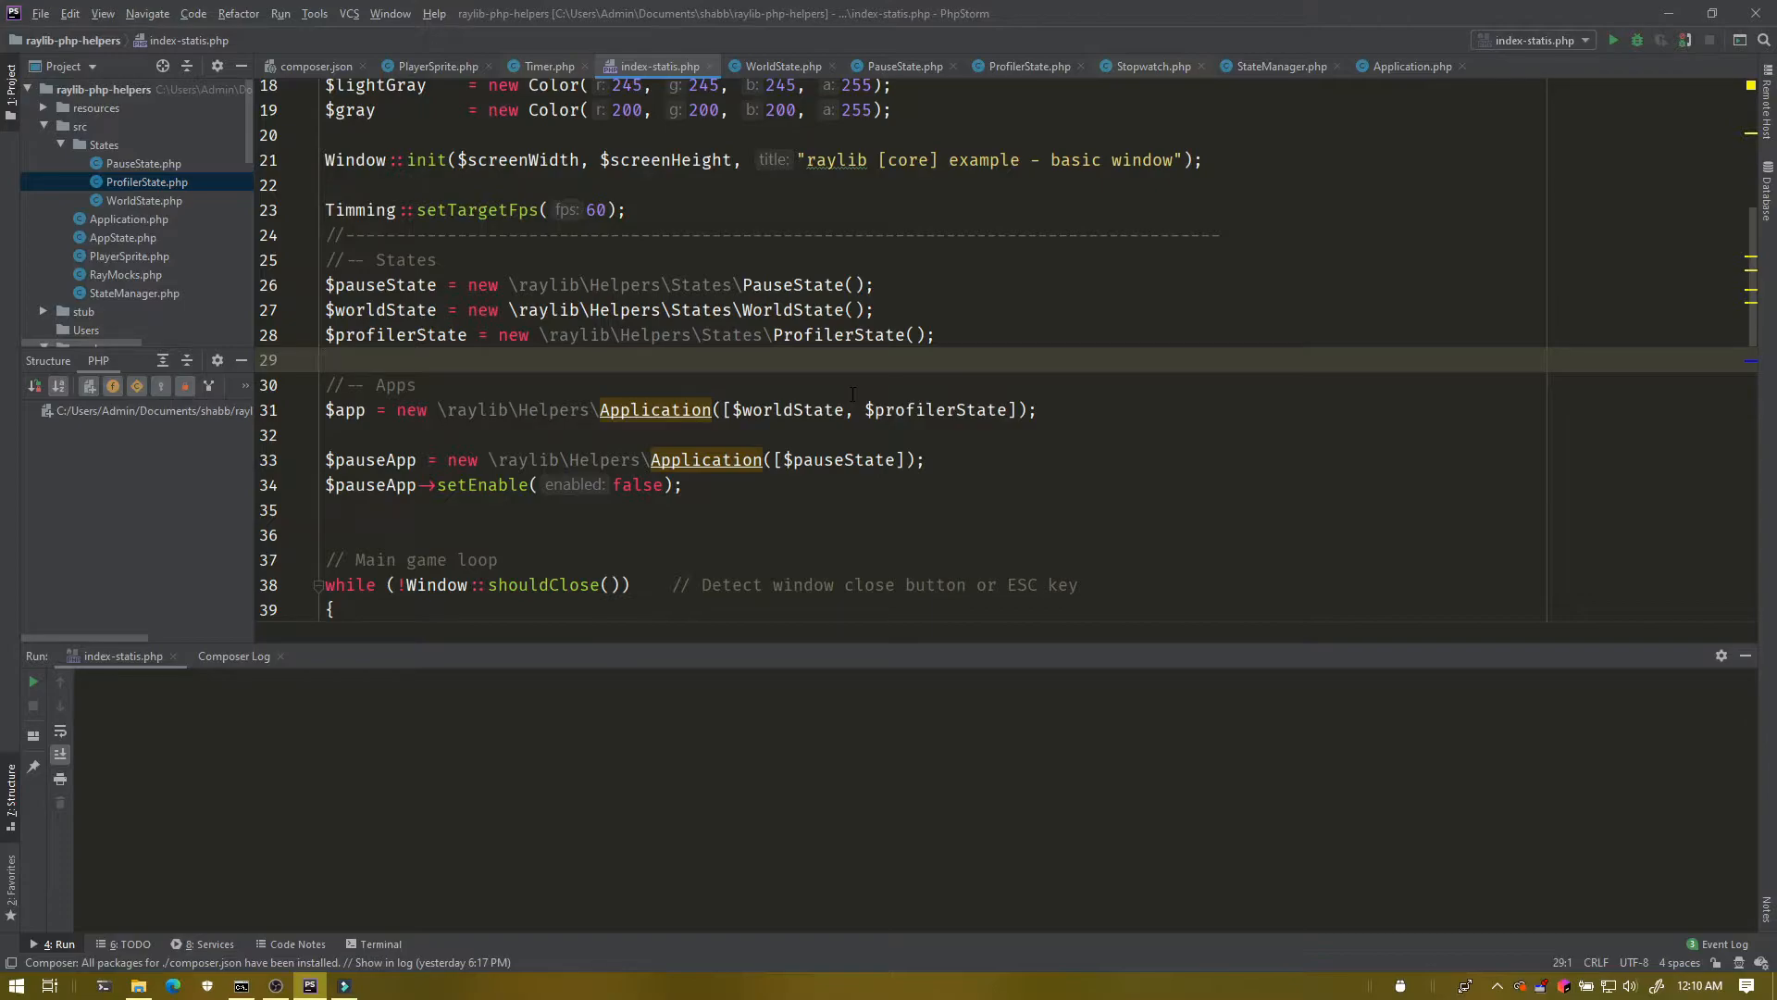
pyautogui.scroll(-3)
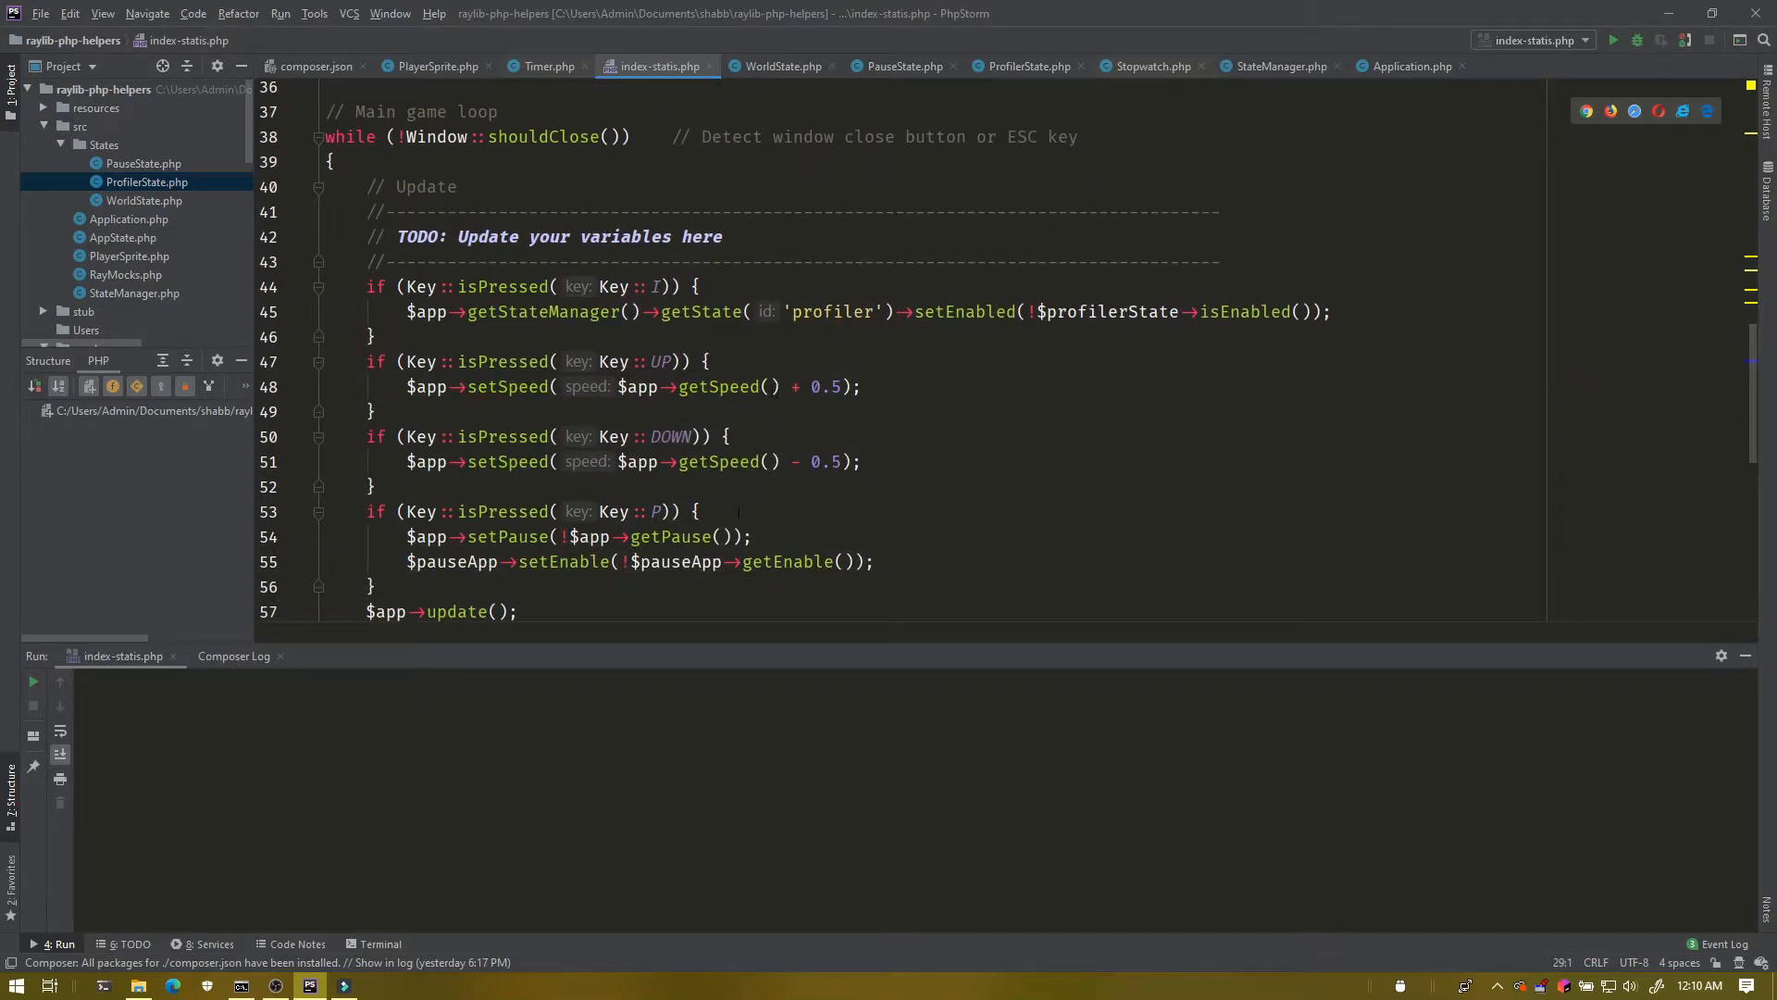
pyautogui.click(548, 537)
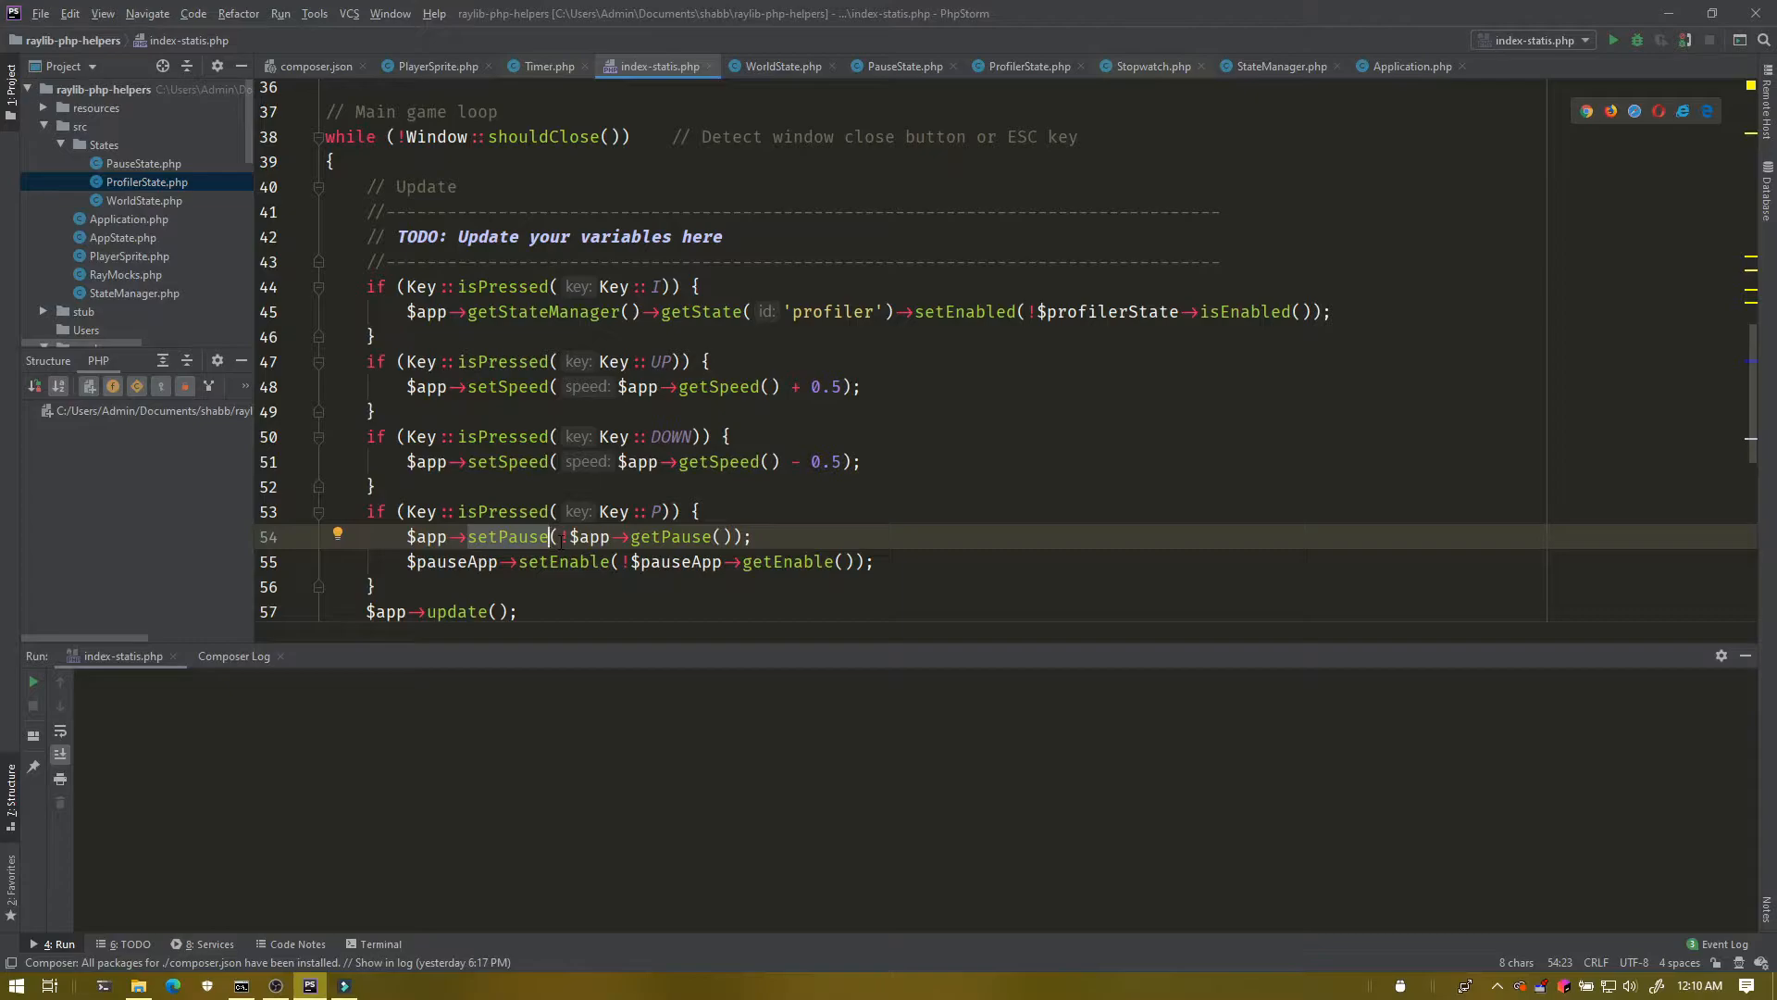
pyautogui.click(599, 563)
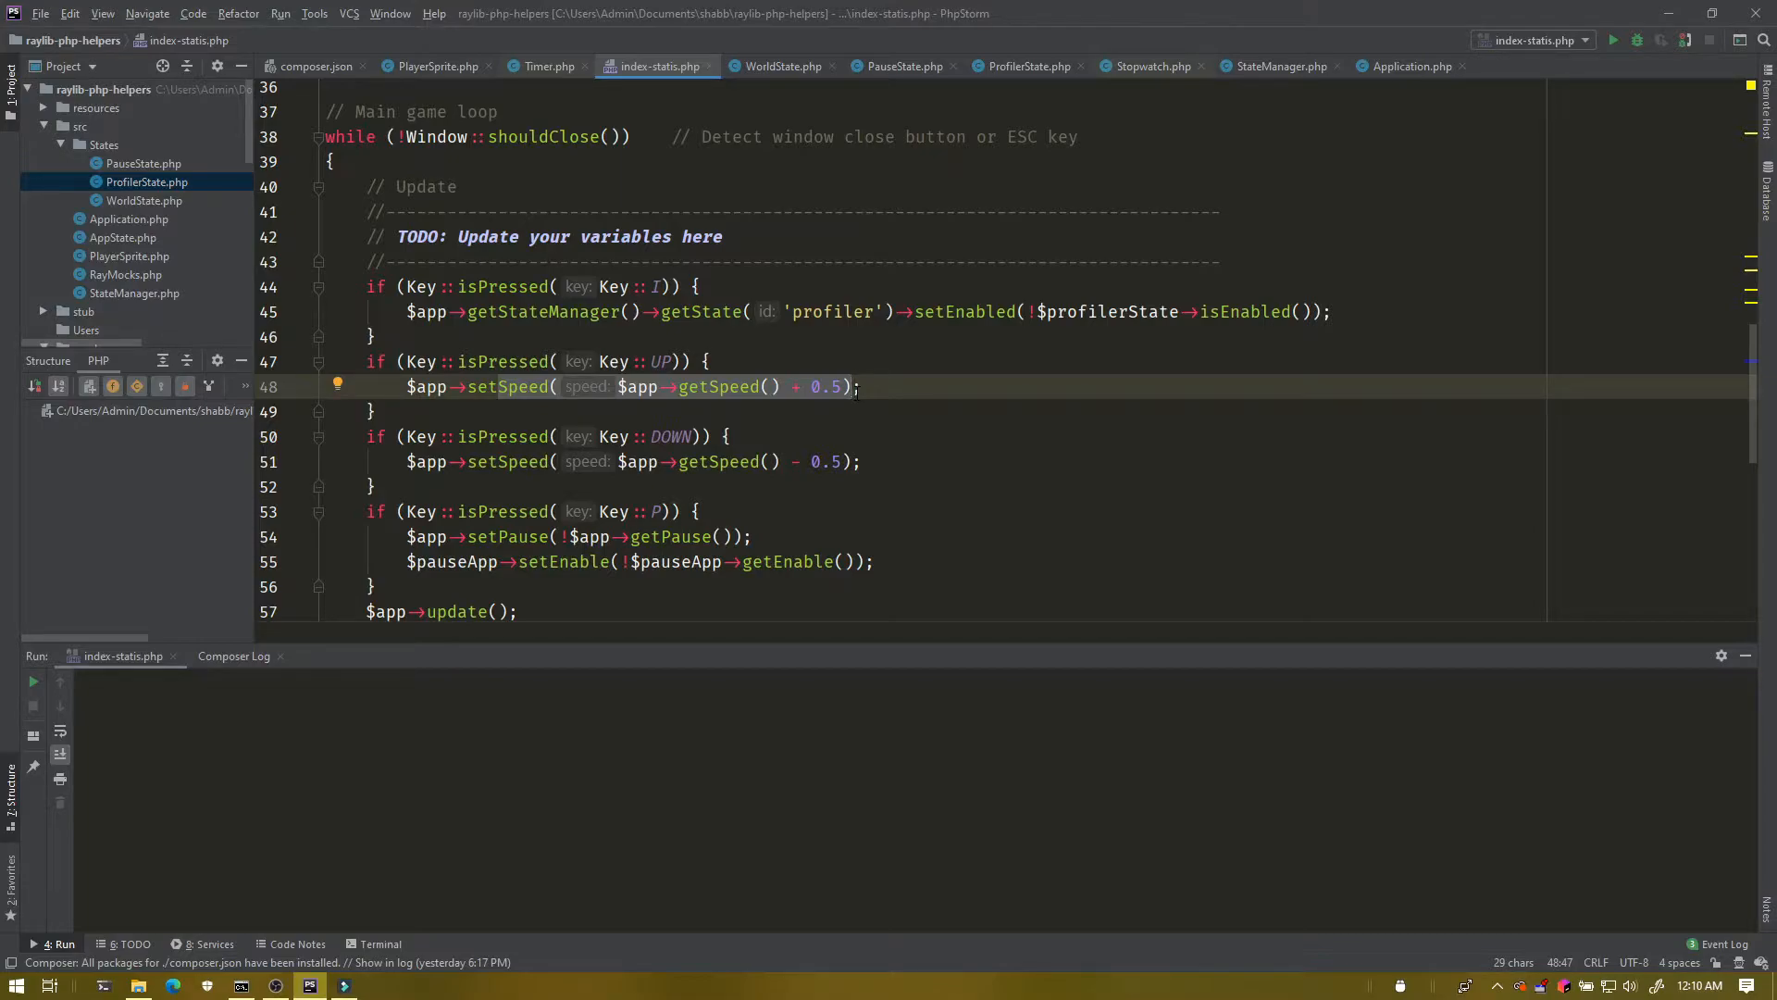
pyautogui.click(1620, 41)
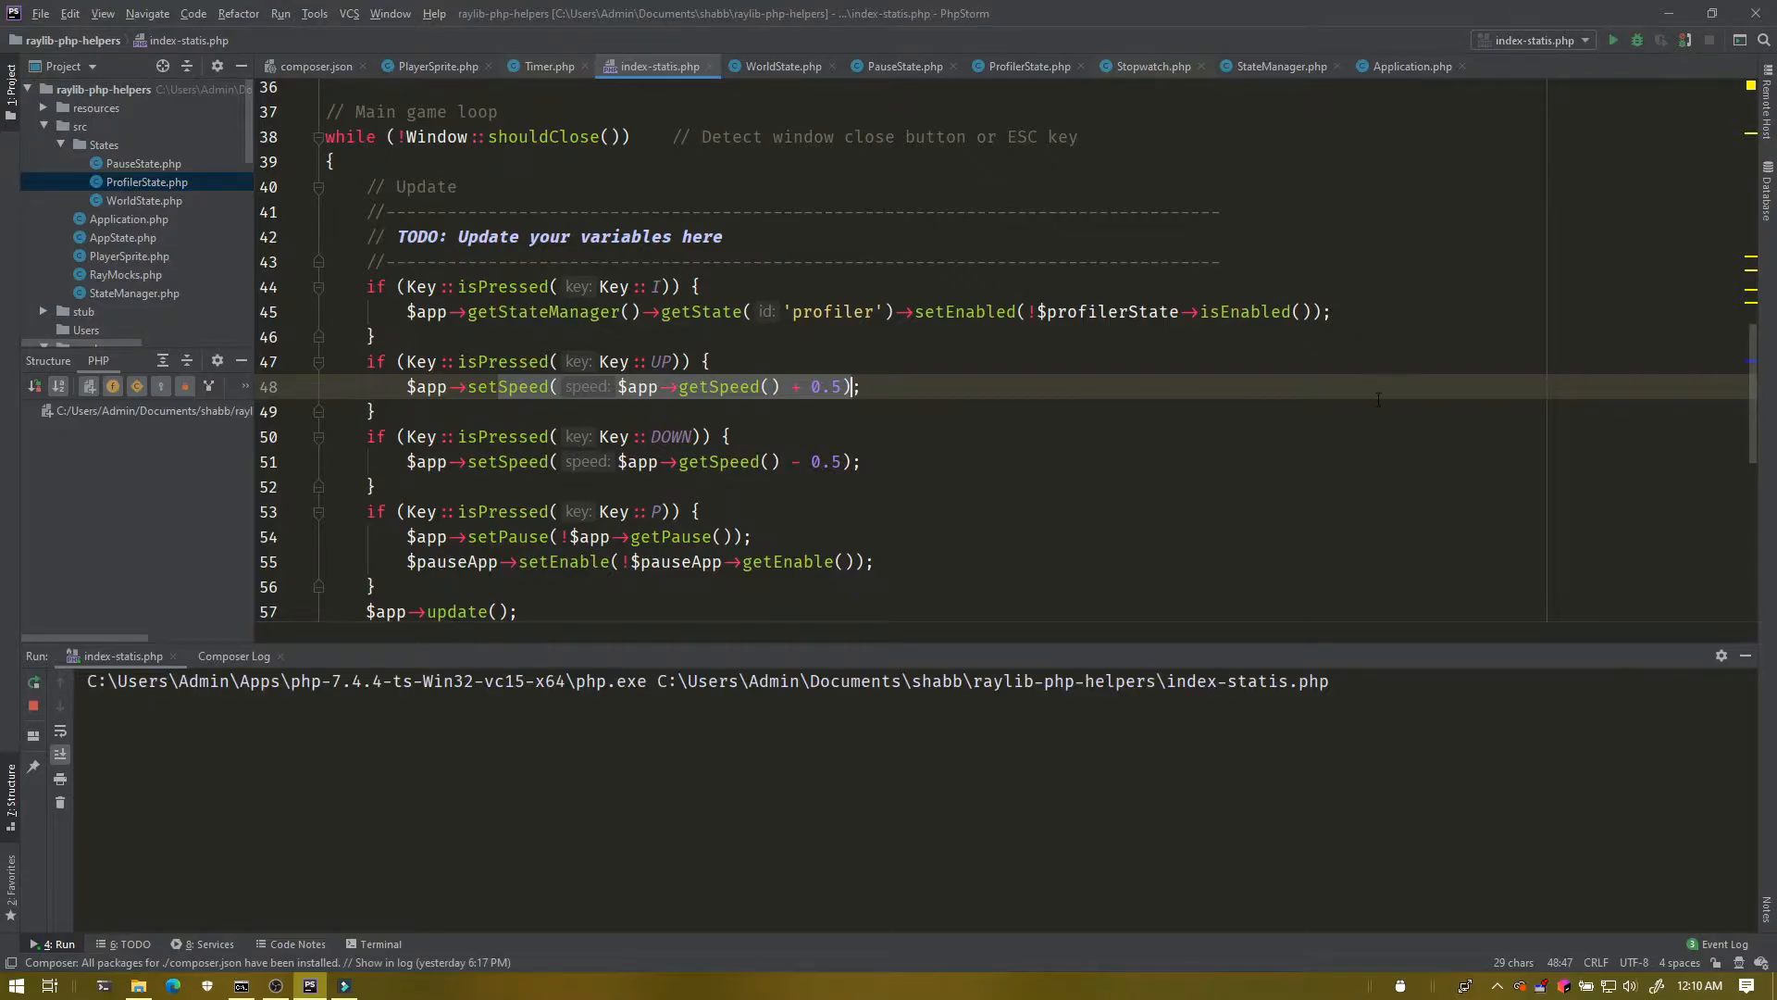
# Start the raylib window so the game runs with its FPS profiler and character sprite.
pyautogui.click(1618, 39)
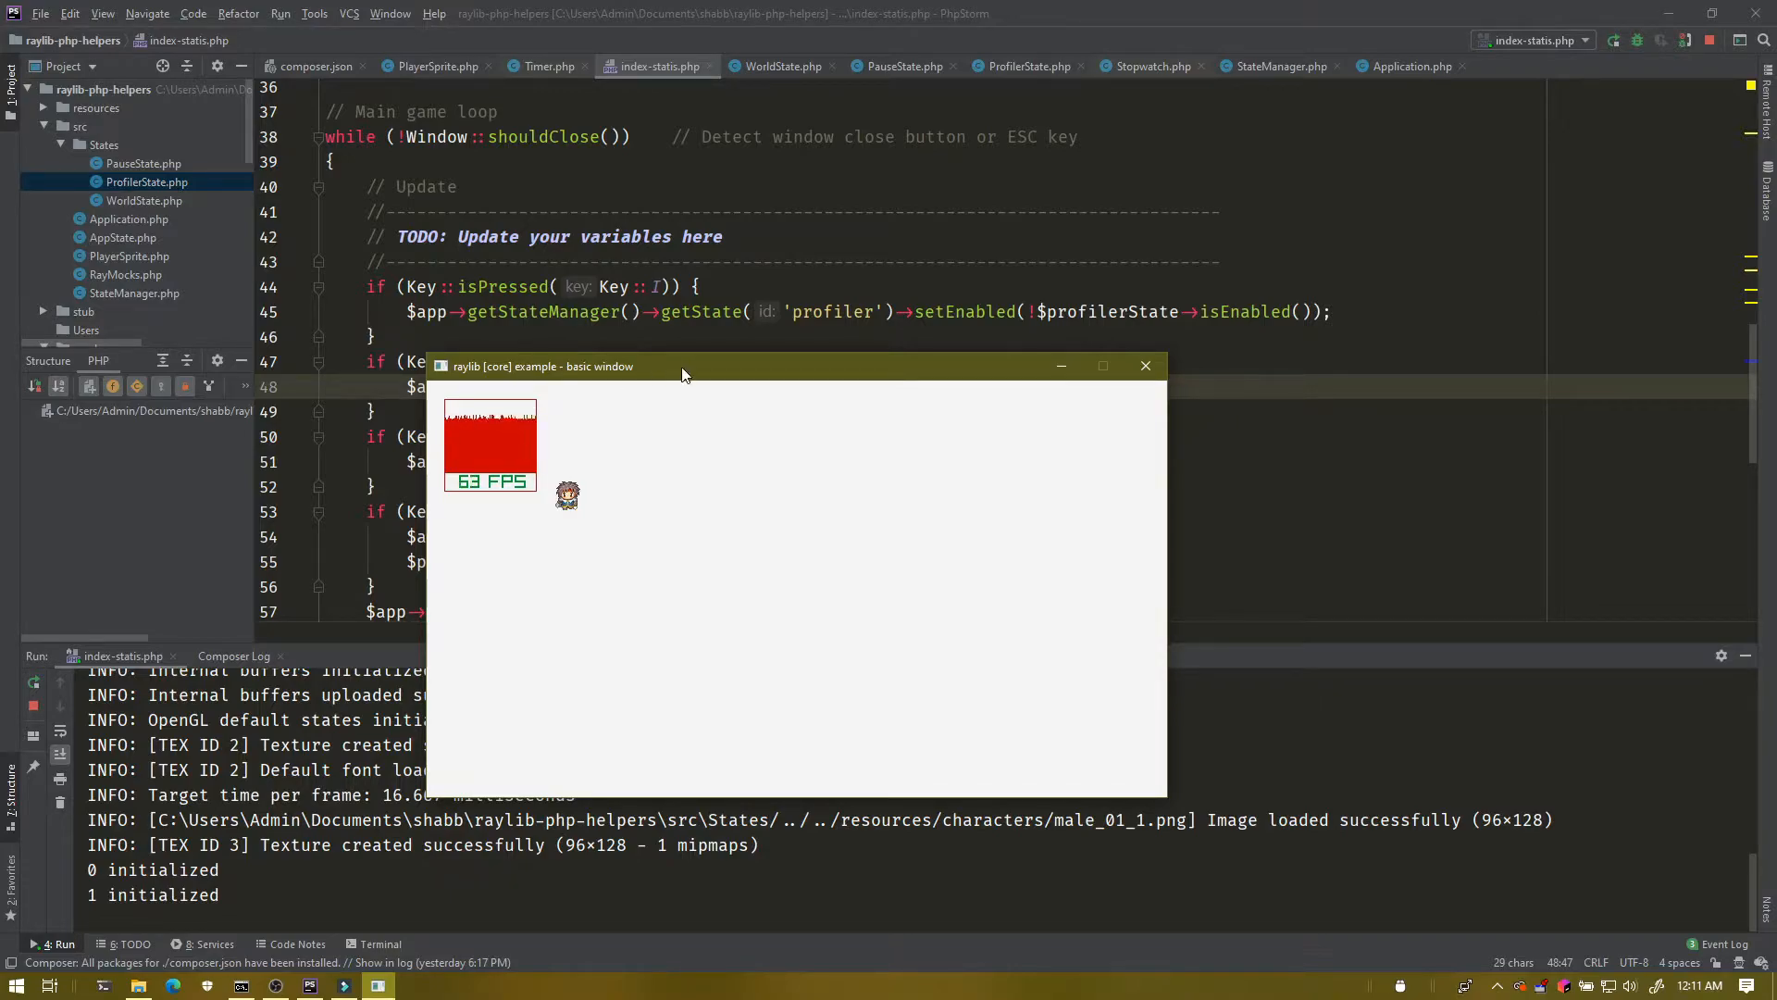
# Move the raylib game window to the right of the editor code.
pyautogui.moveTo(684, 367); pyautogui.dragTo(1149, 330)
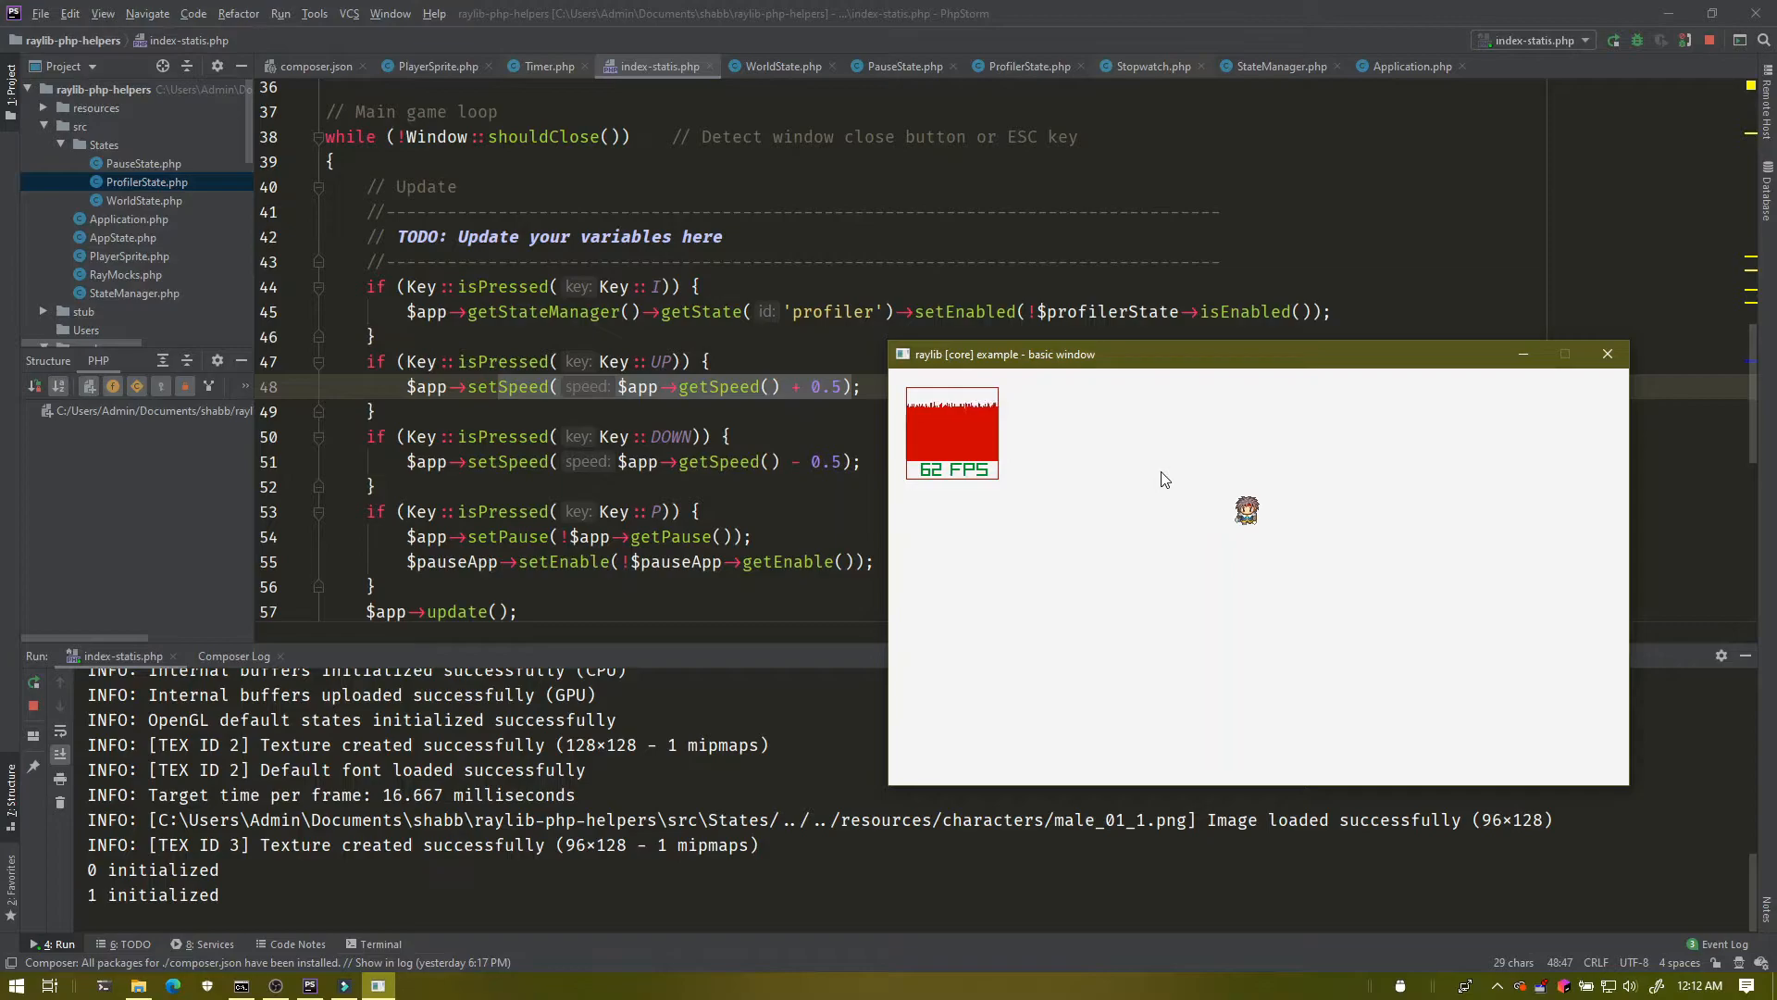
# Pause the game with P to show the Paused overlay, then view the sprite update source.
pyautogui.press('P')
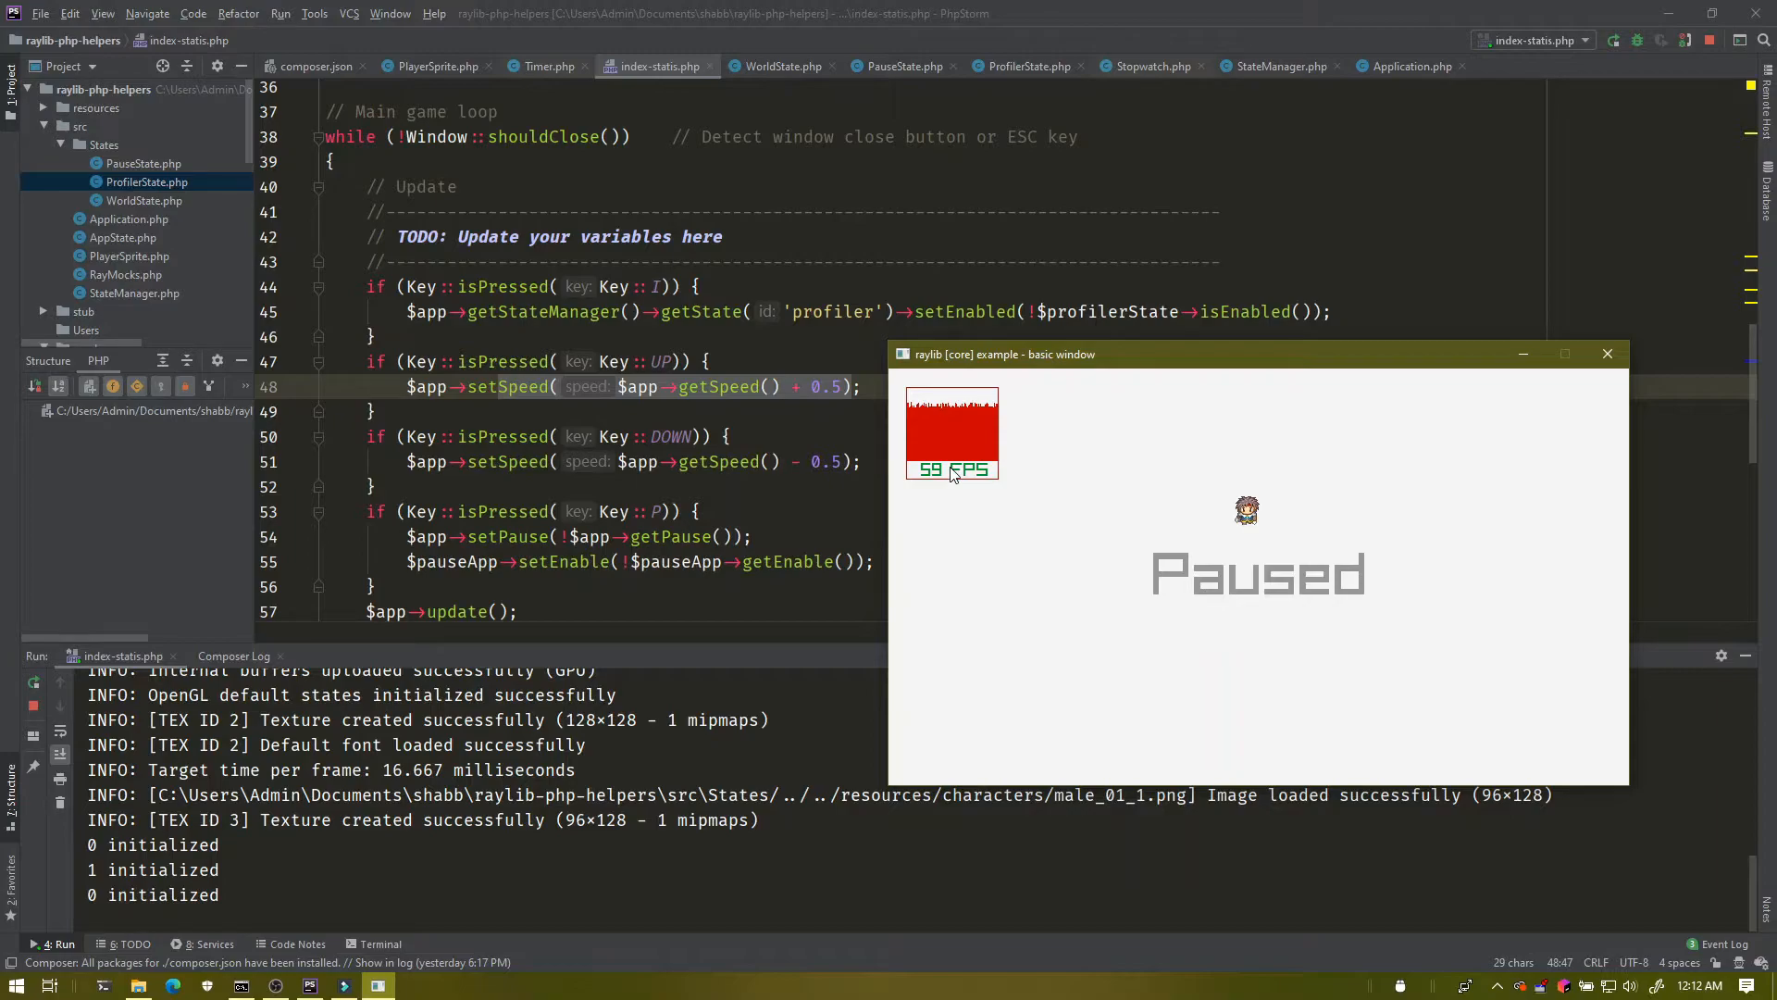
pyautogui.moveTo(1060, 496)
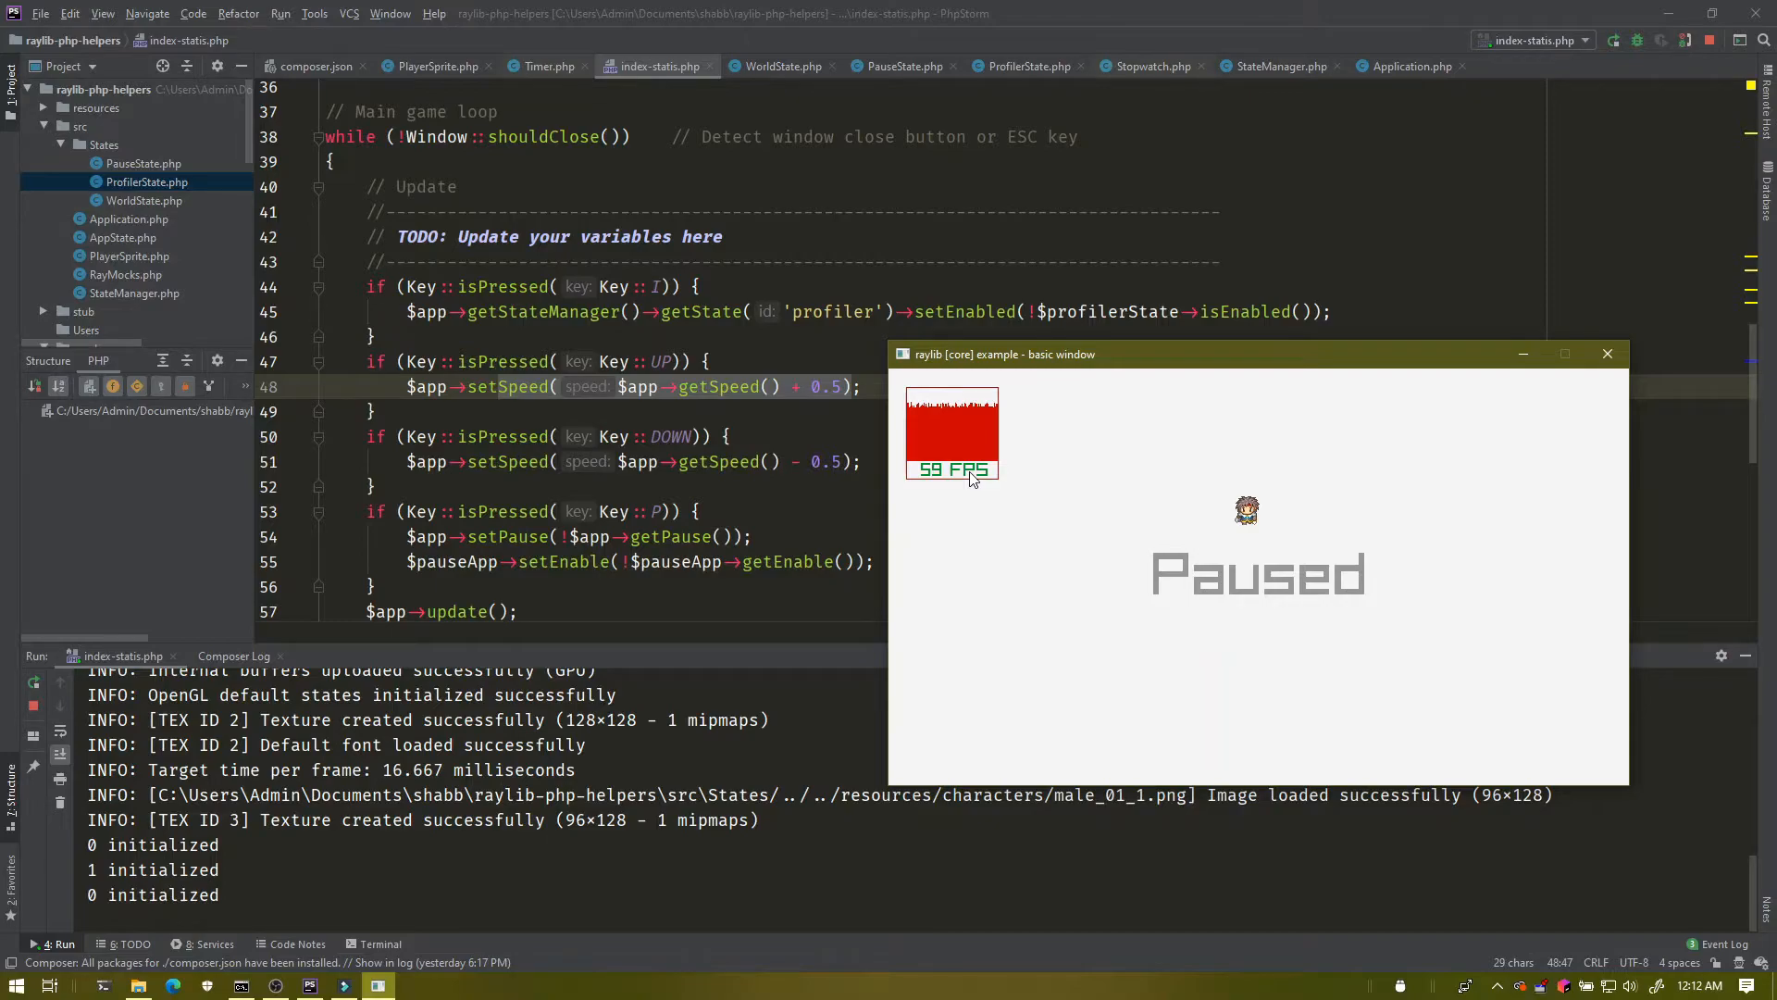
pyautogui.moveTo(1115, 607)
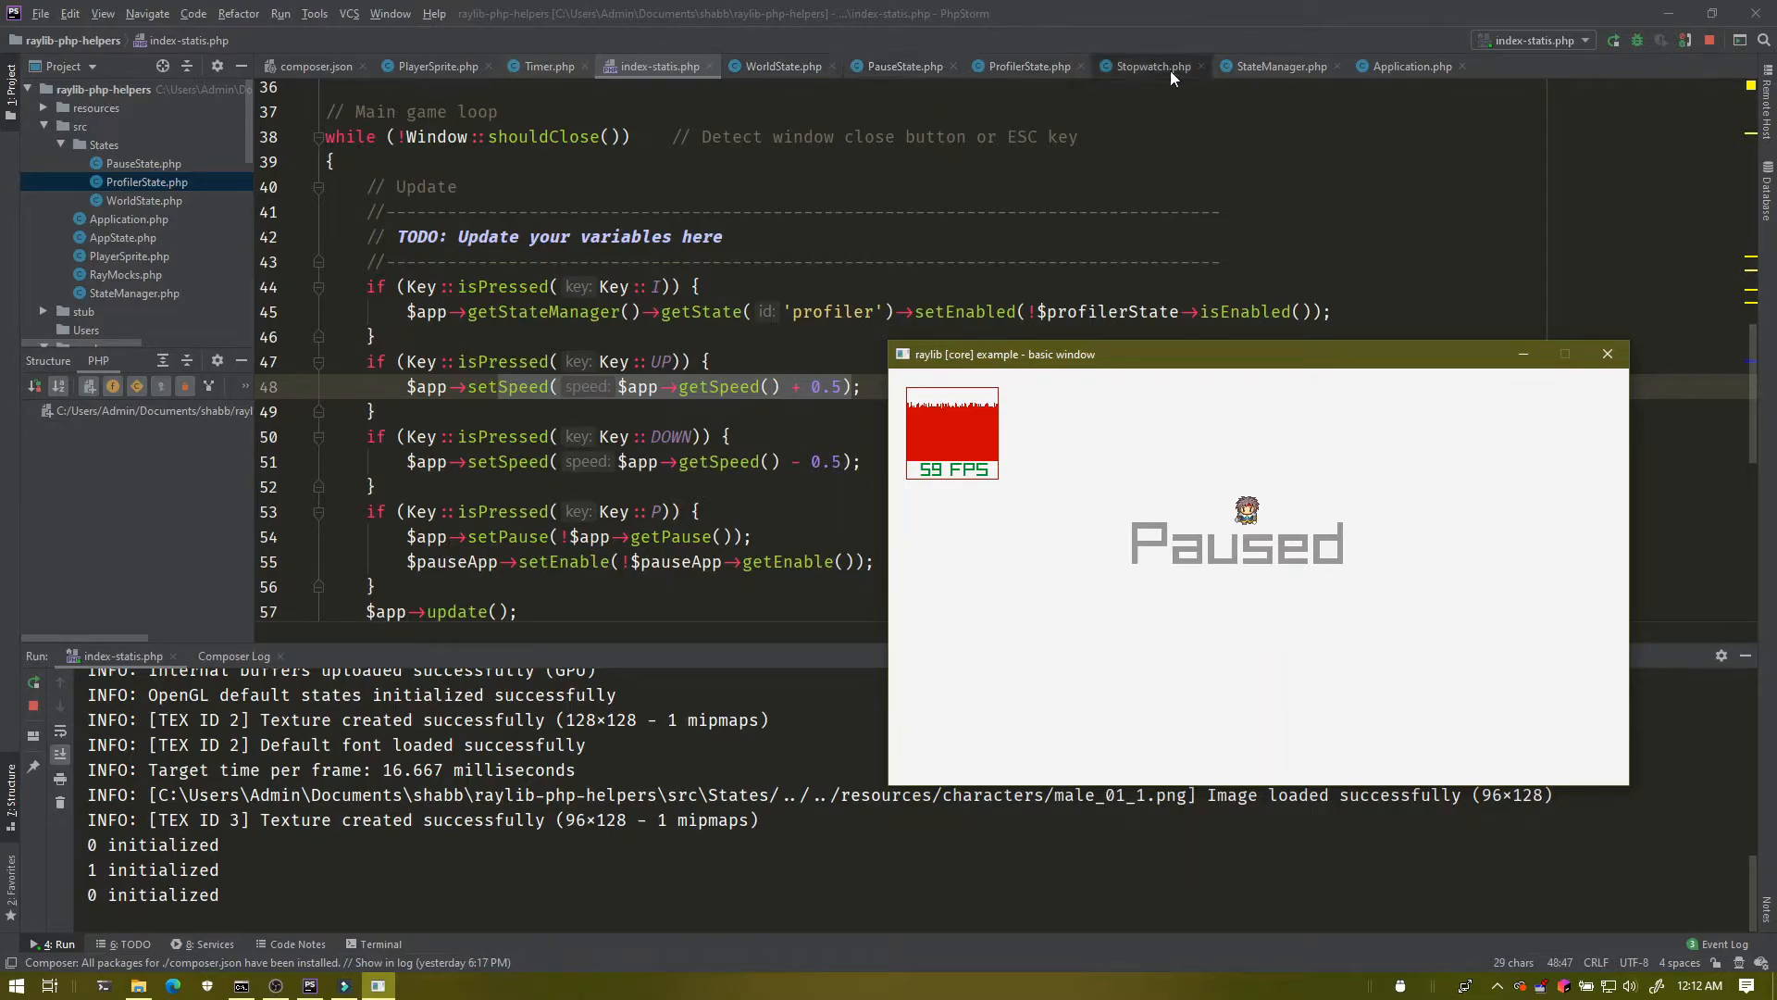
pyautogui.click(440, 67)
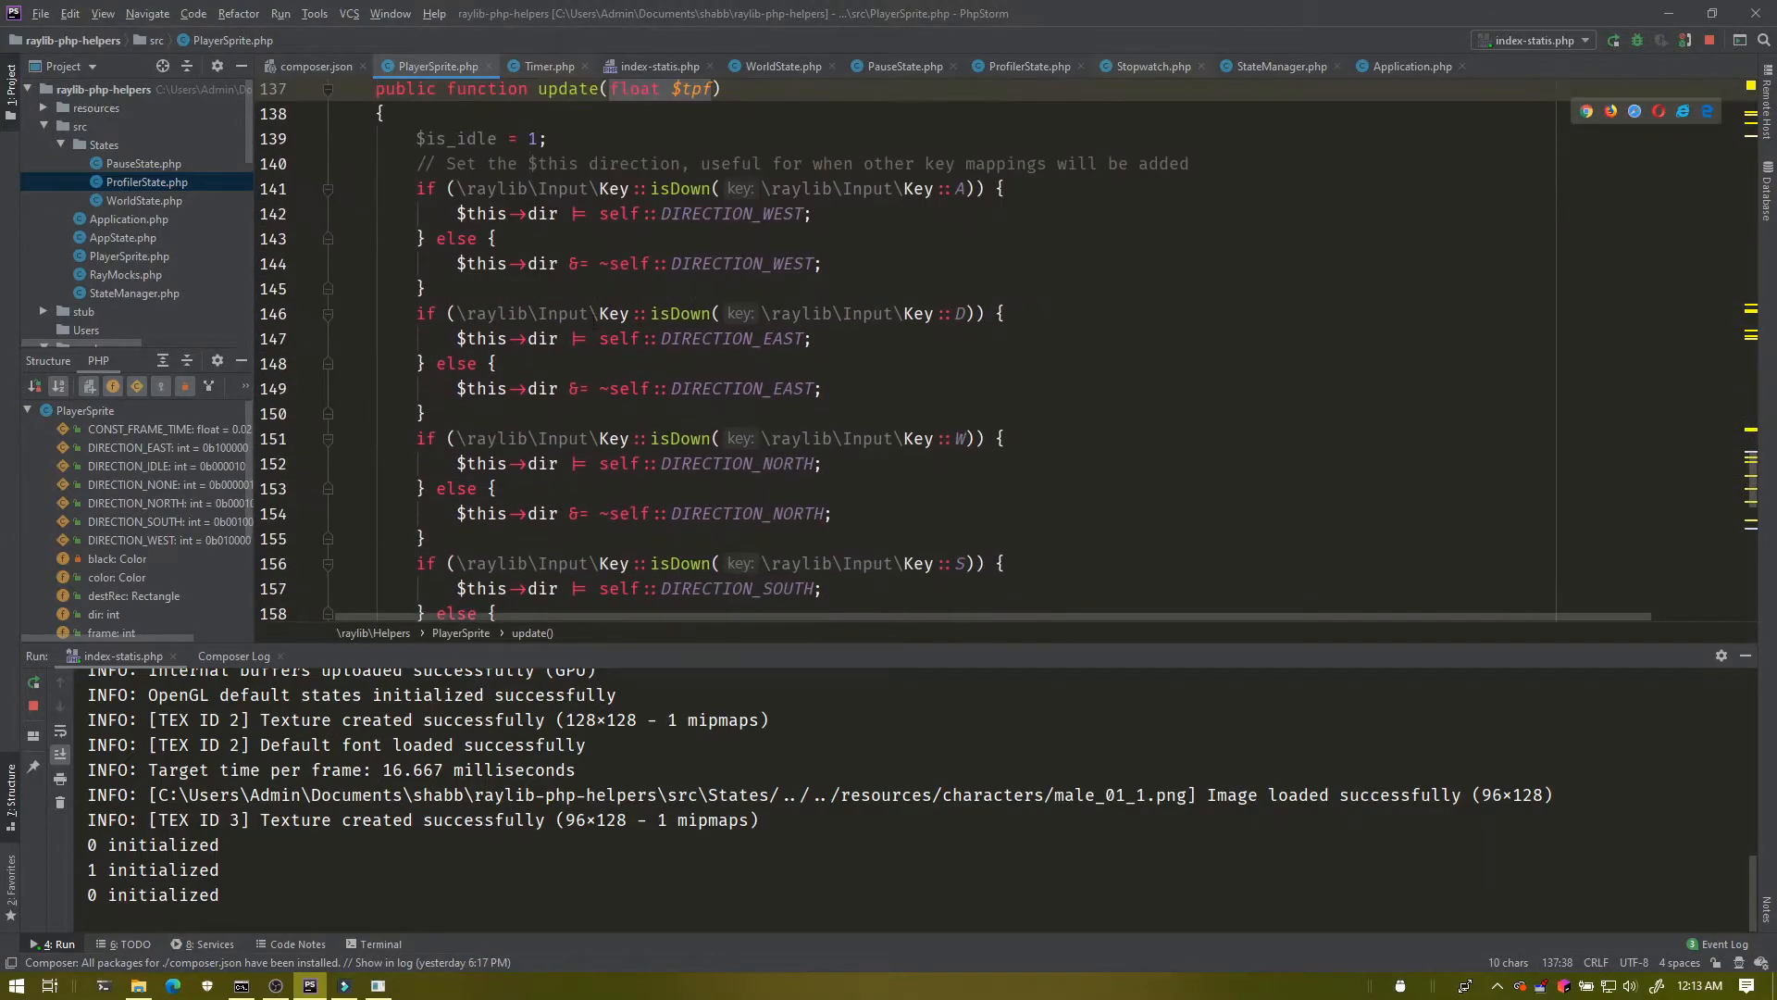
pyautogui.press('ctrl+f')
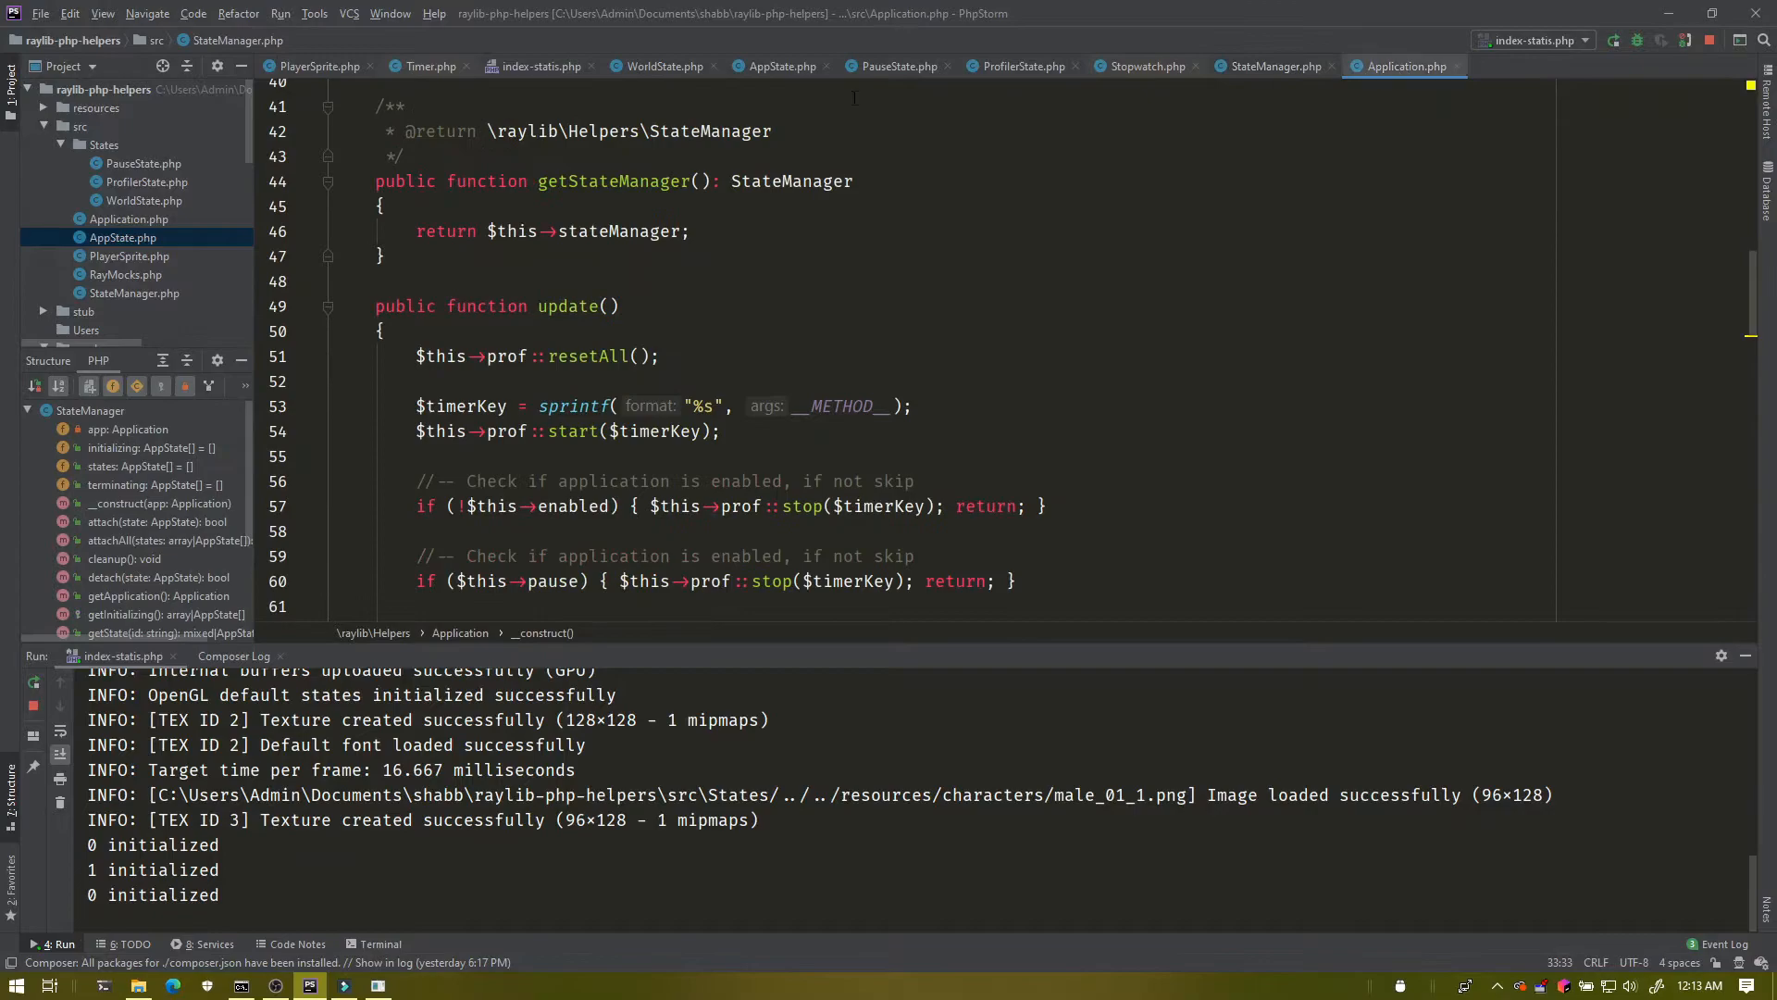
pyautogui.click(322, 67)
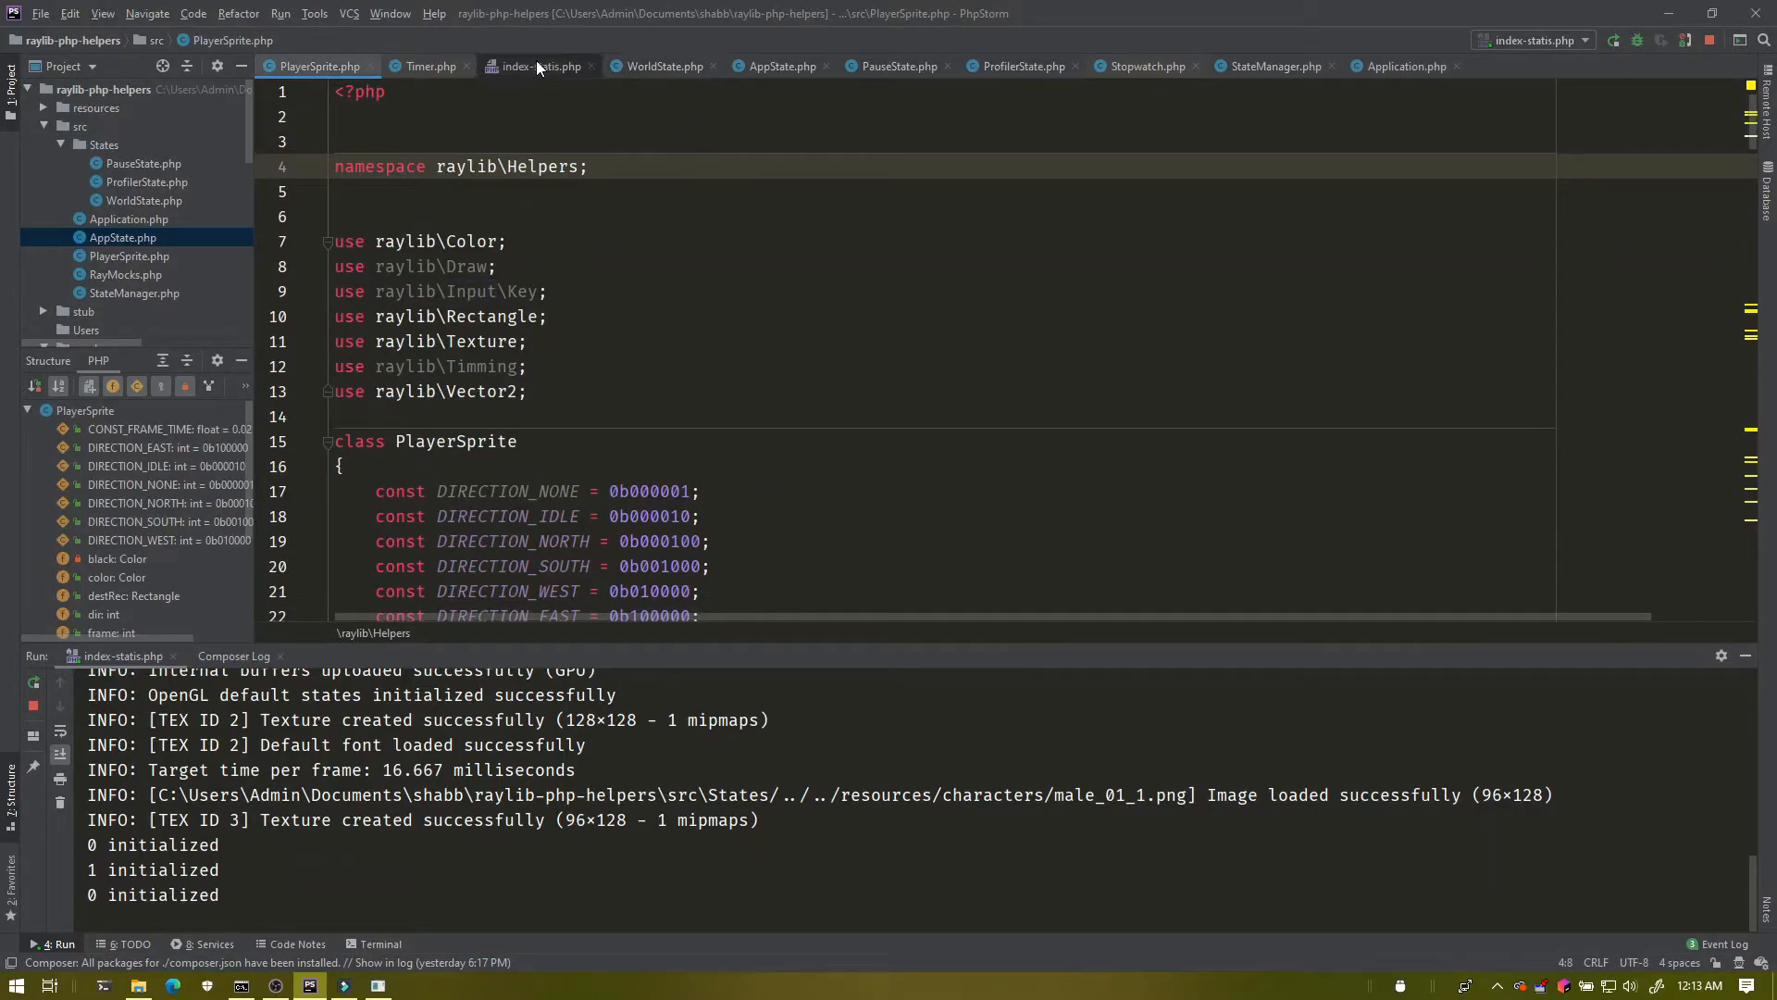
# Show index-statis.php's pause Application setup and toggle the Paused overlay with P three times.
pyautogui.click(540, 67)
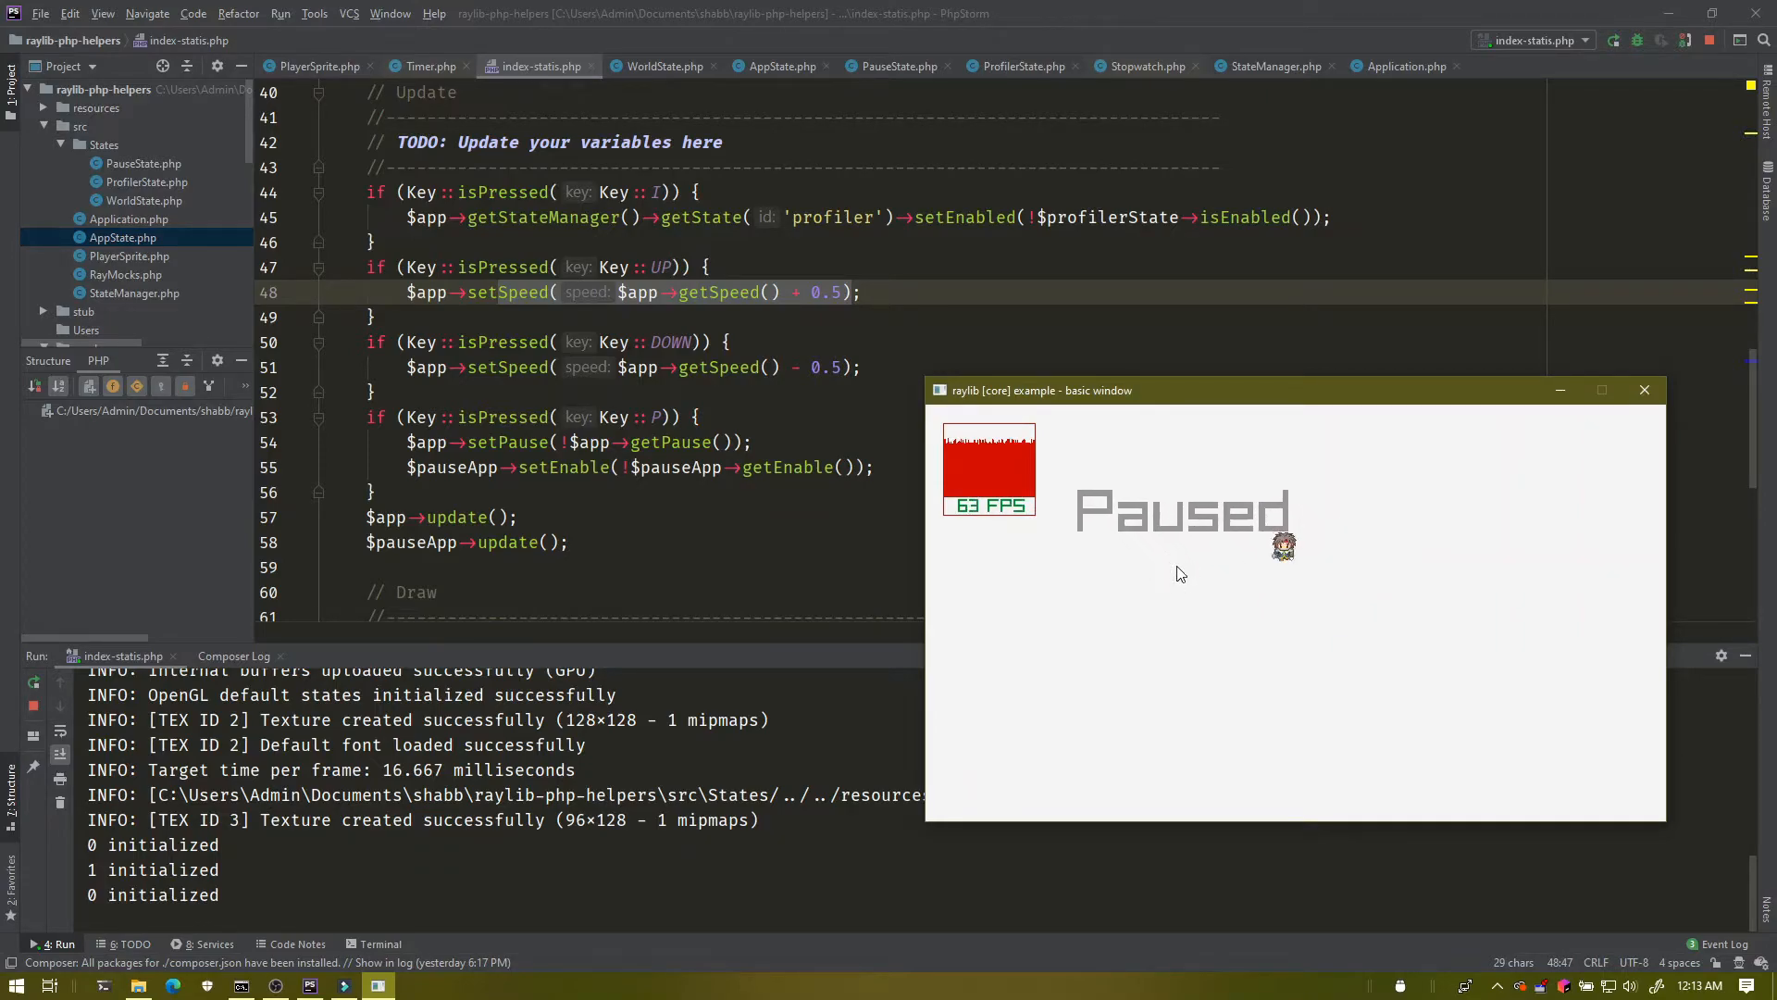
pyautogui.press('P')
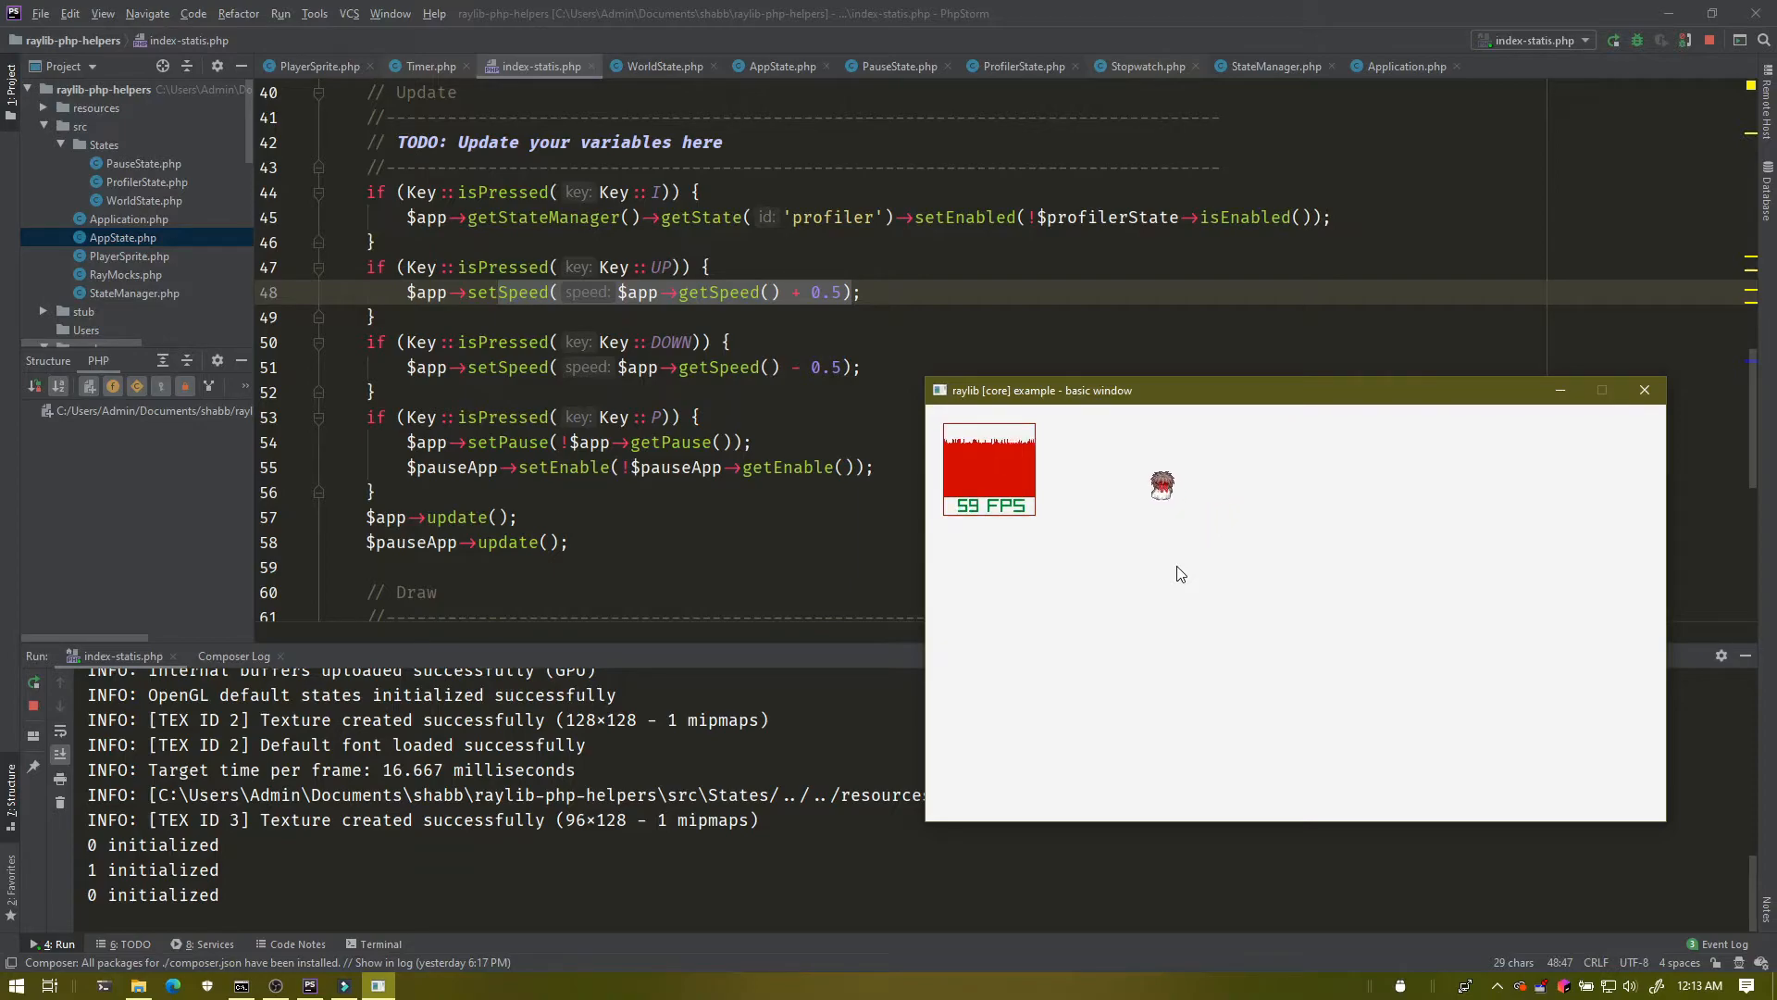
pyautogui.press('p')
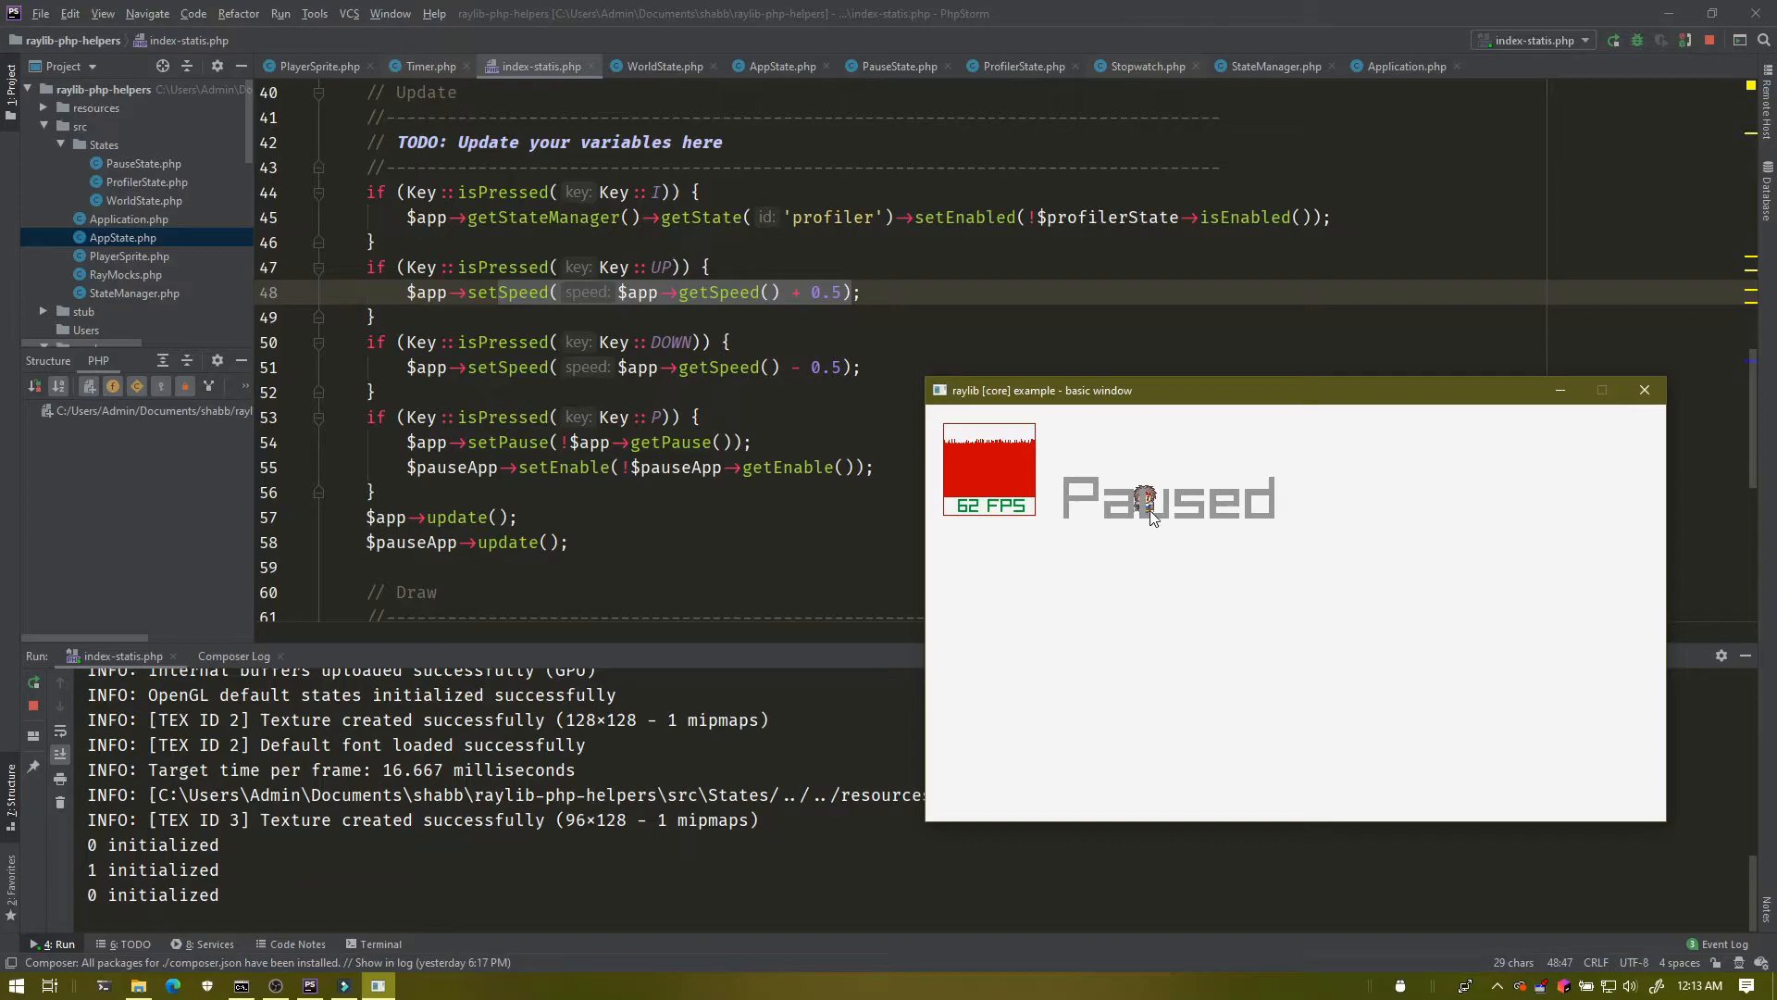
pyautogui.press('p')
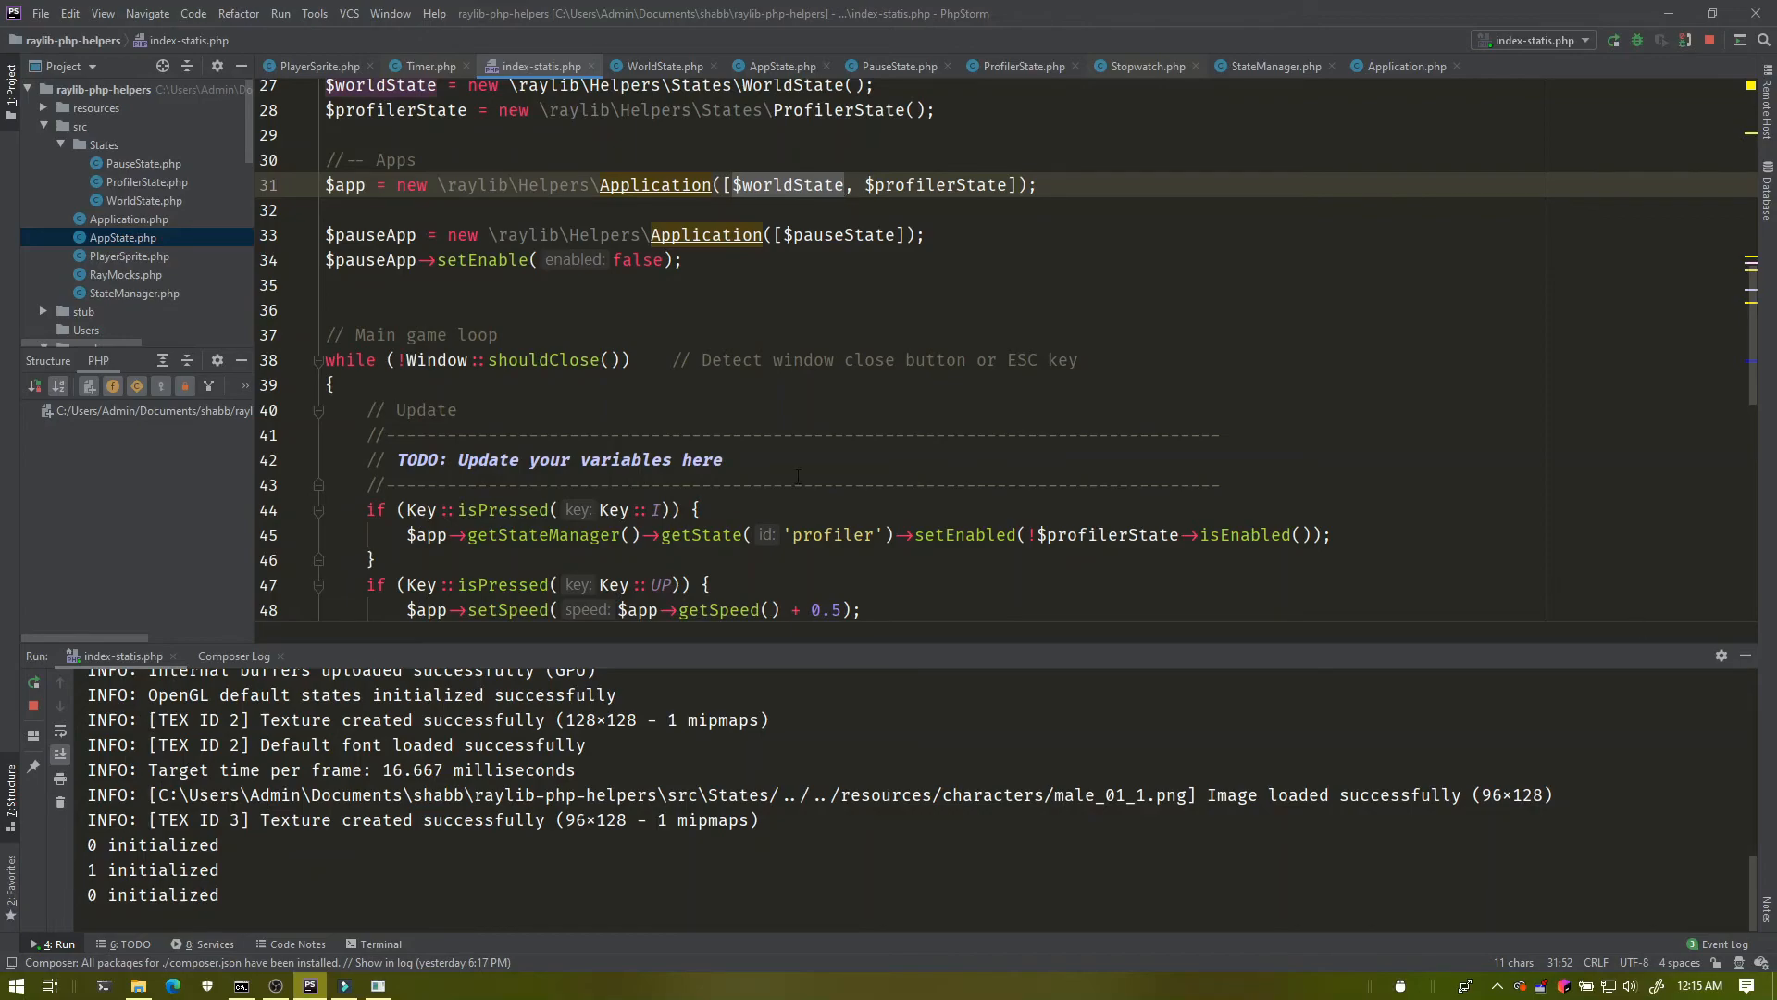
pyautogui.scroll(-3)
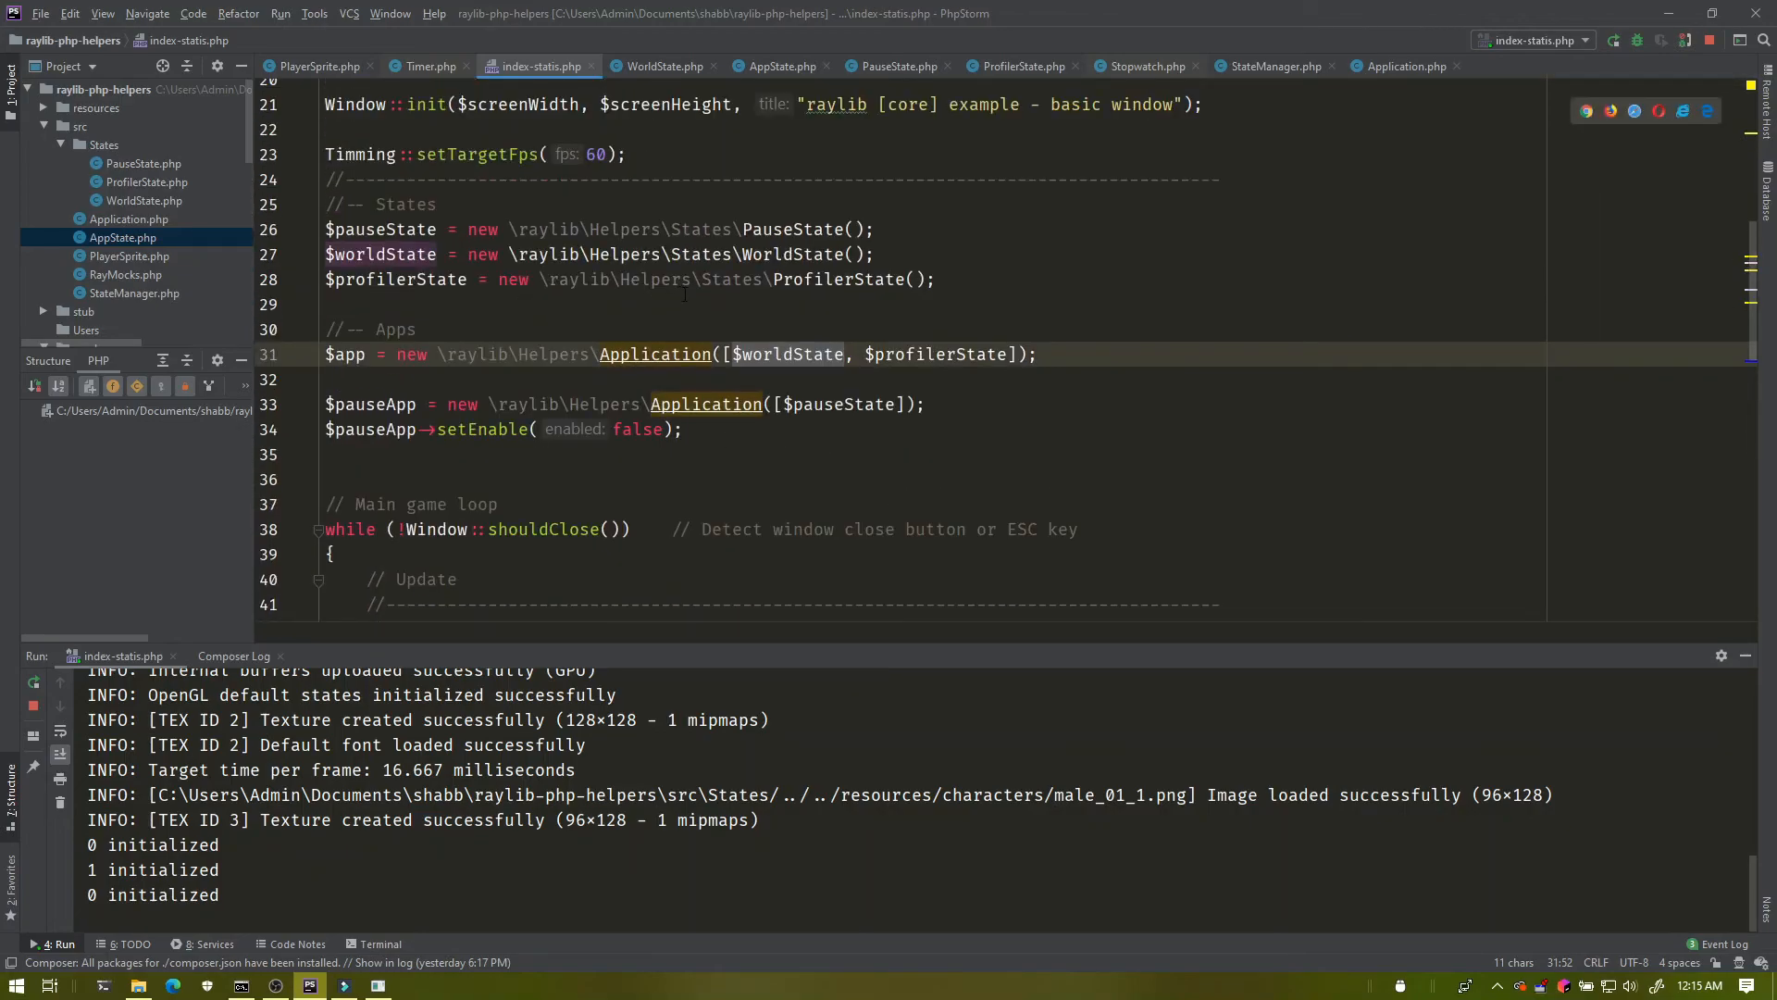
pyautogui.scroll(-3)
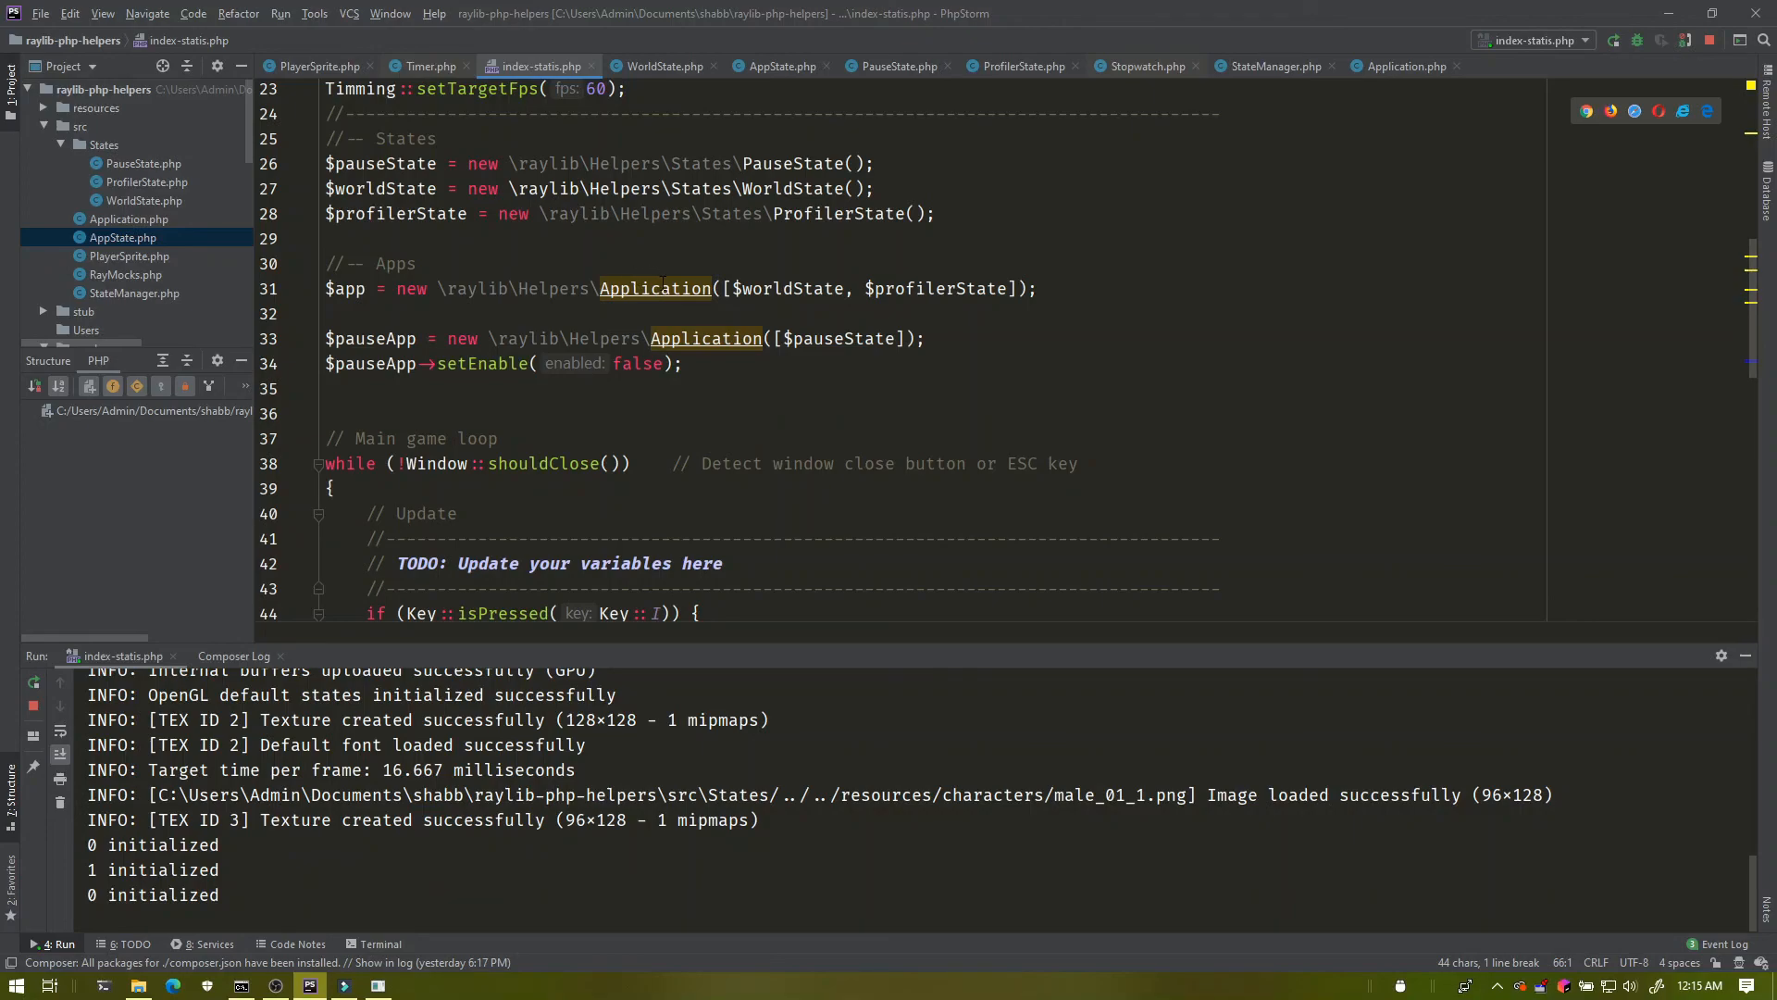
pyautogui.moveTo(705, 338)
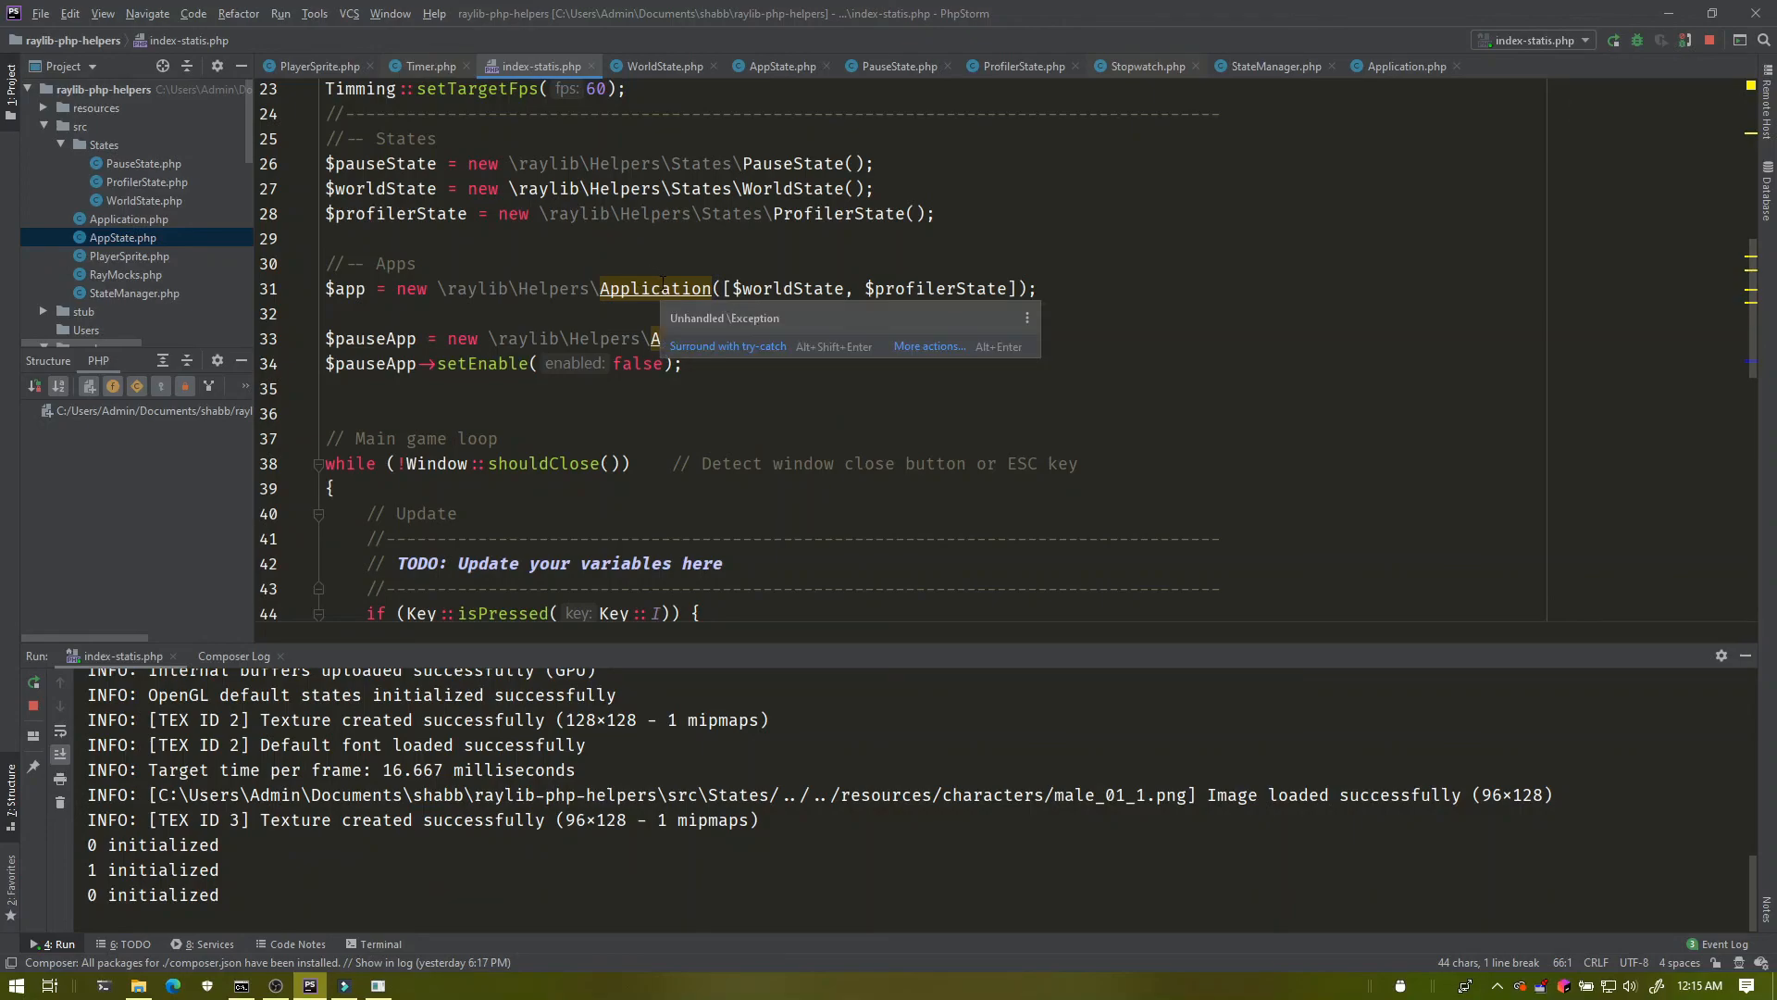